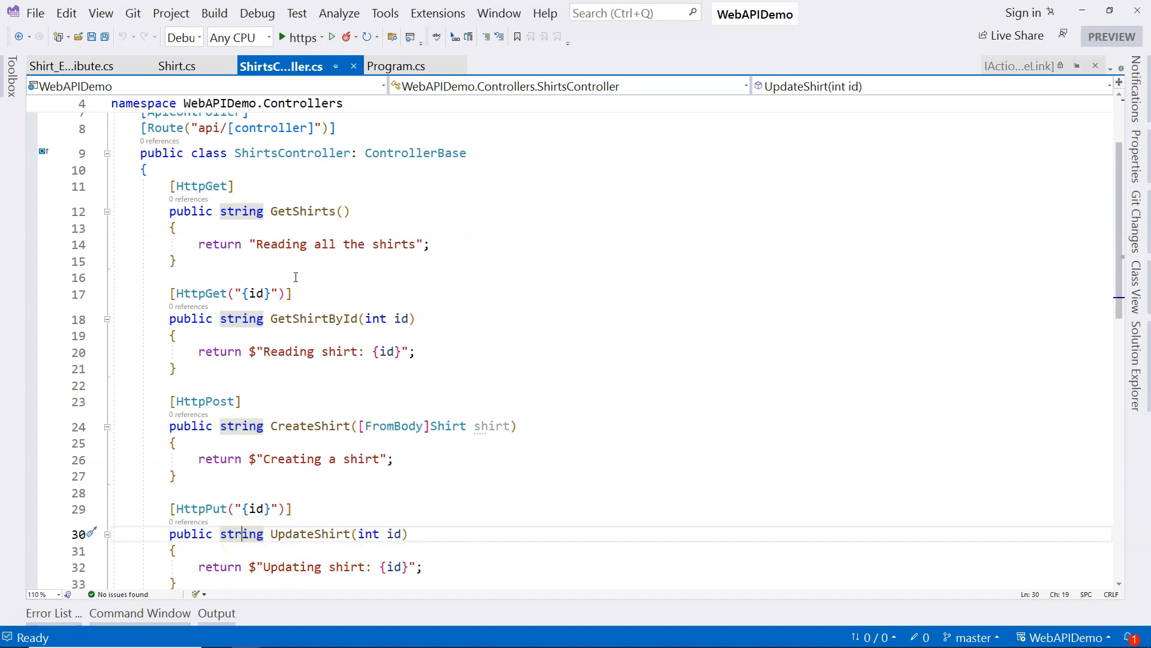
Paste a private List<Shirt> shirts field seeded with four sample shirts into ShirtsController.
{"action": "double_click", "coordinate": [310, 318]}
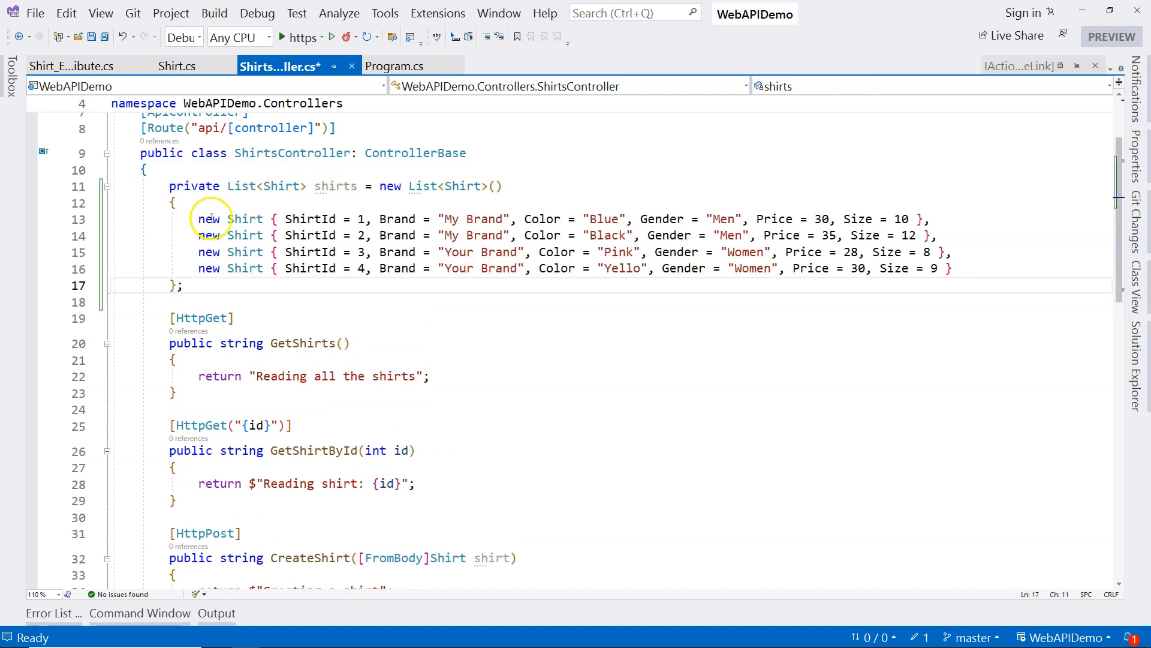
{"action": "left_click_drag", "start_coordinate": [197, 219], "coordinate": [947, 268]}
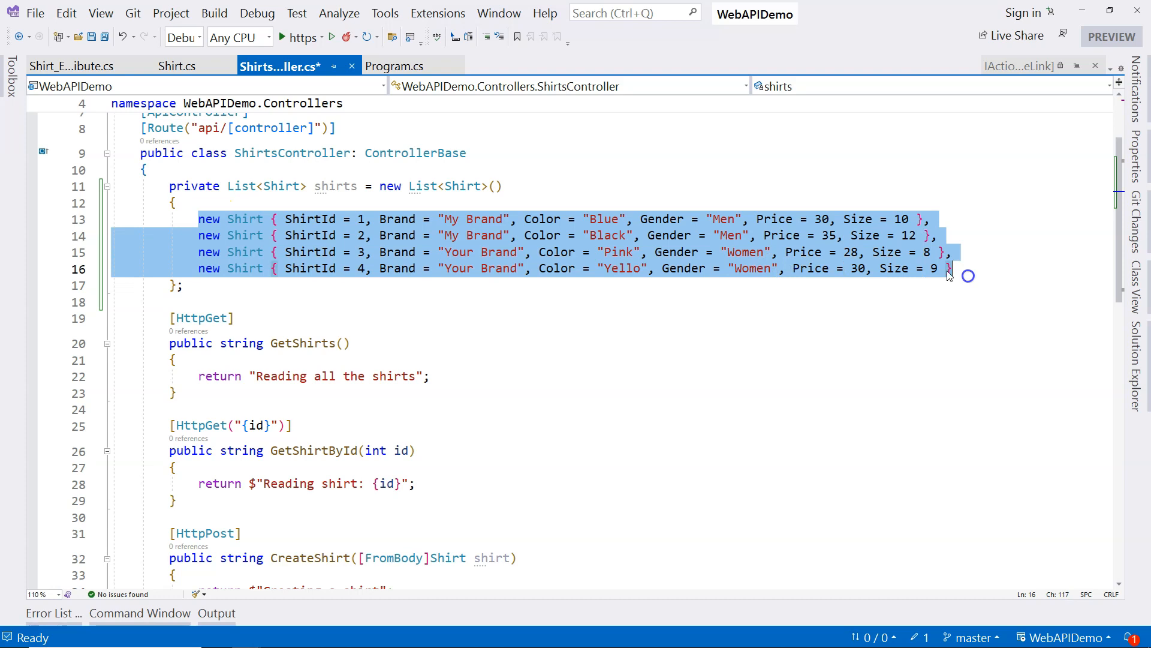
{"action": "left_click", "coordinate": [360, 268]}
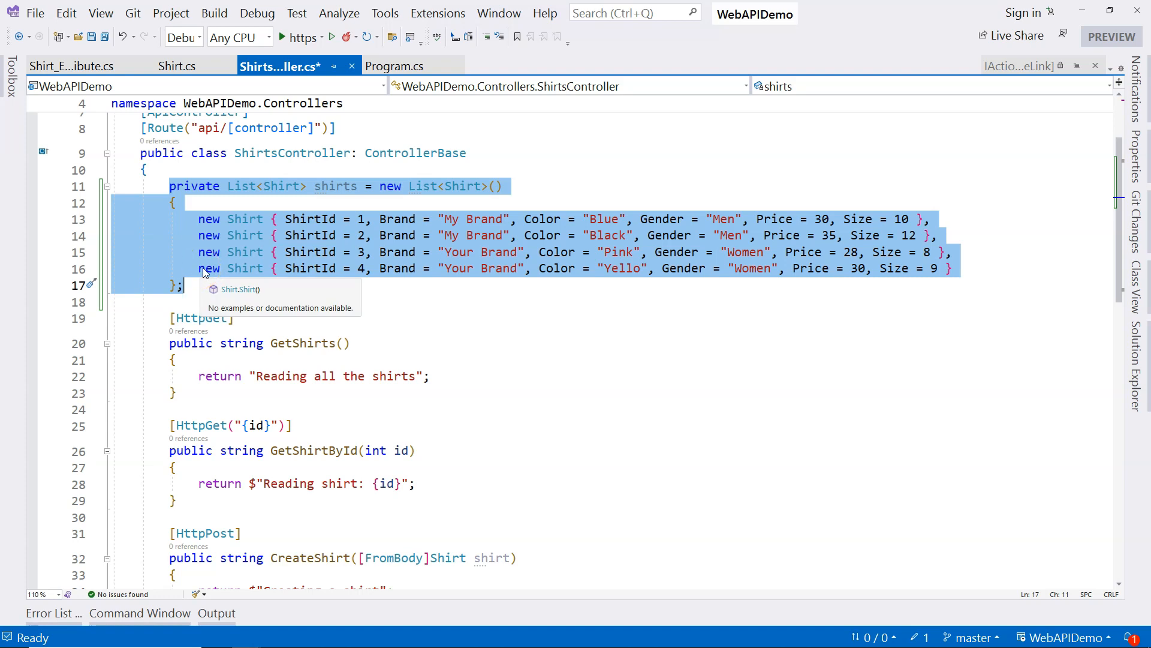
{"action": "left_click", "coordinate": [183, 285]}
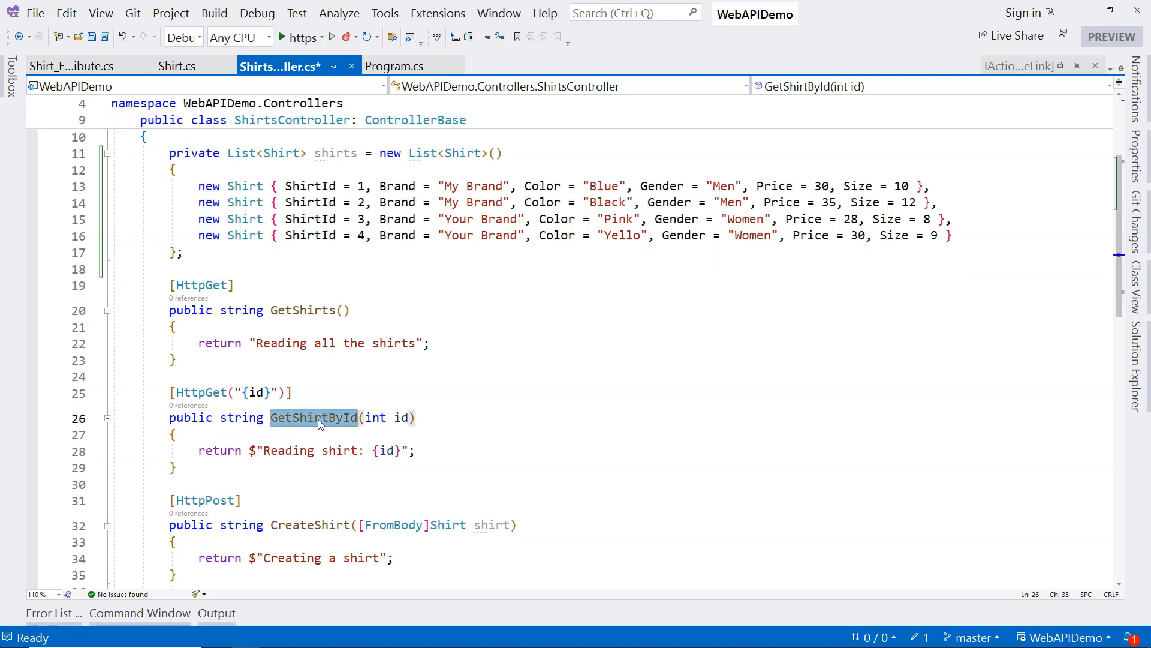
{"action": "mouse_move", "coordinate": [180, 153]}
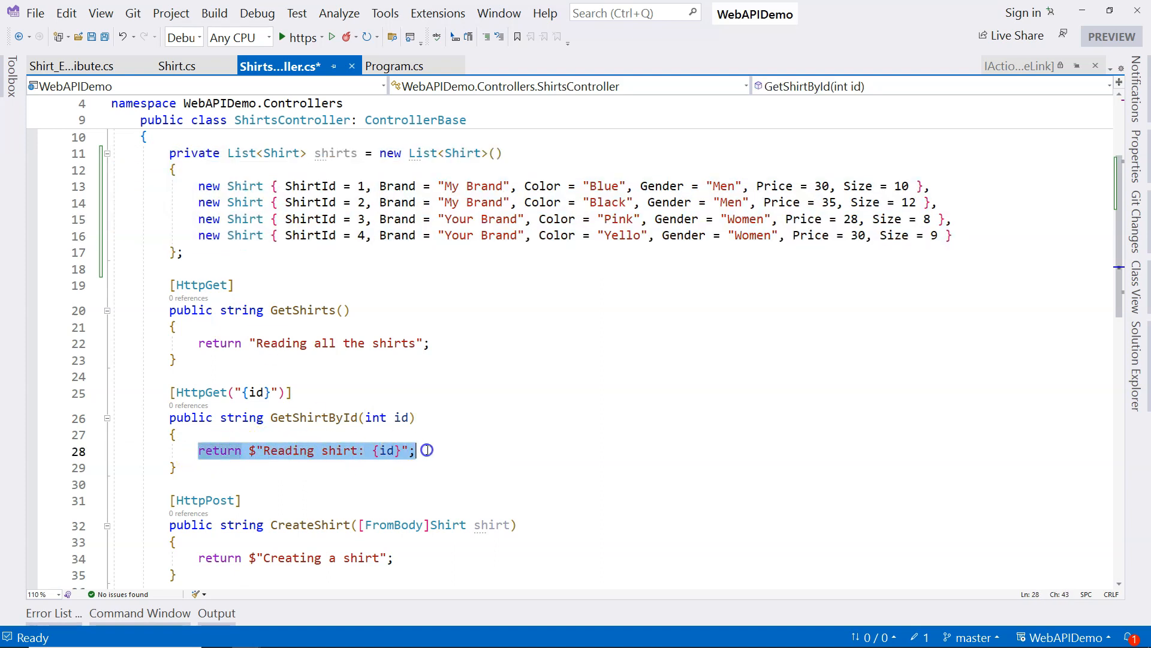
Replace the placeholder return with return shirts.First(x => x.ShirtId == id).
{"action": "key", "text": "Delete"}
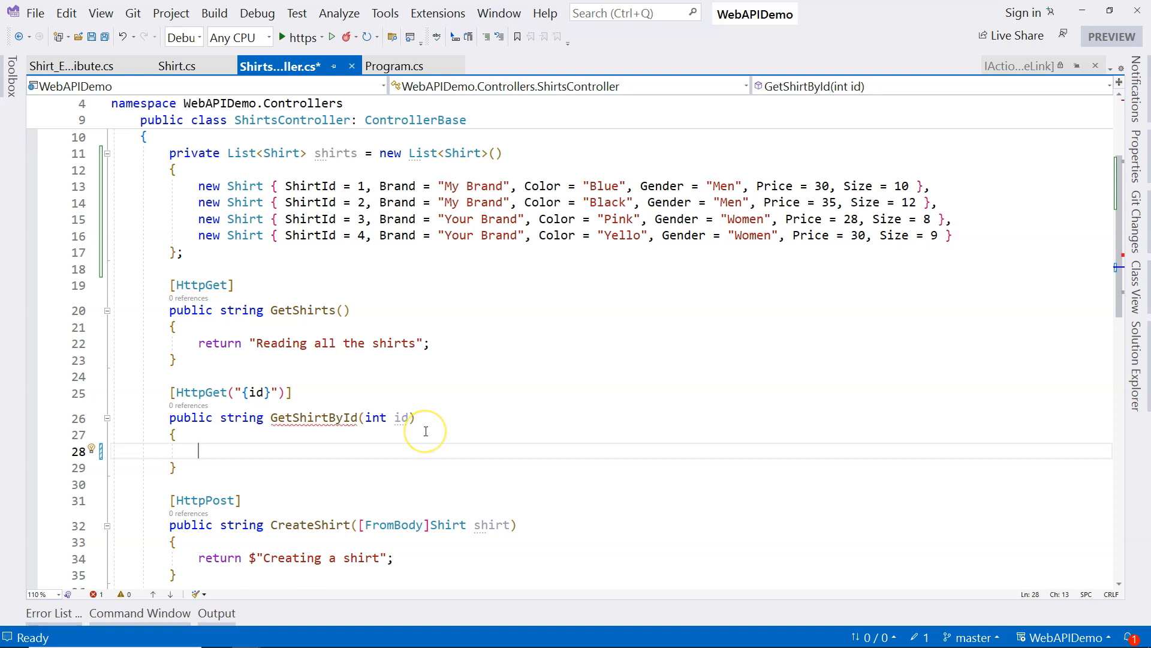
{"action": "type", "text": "shirts.First(x => x.ShirtId == id);"}
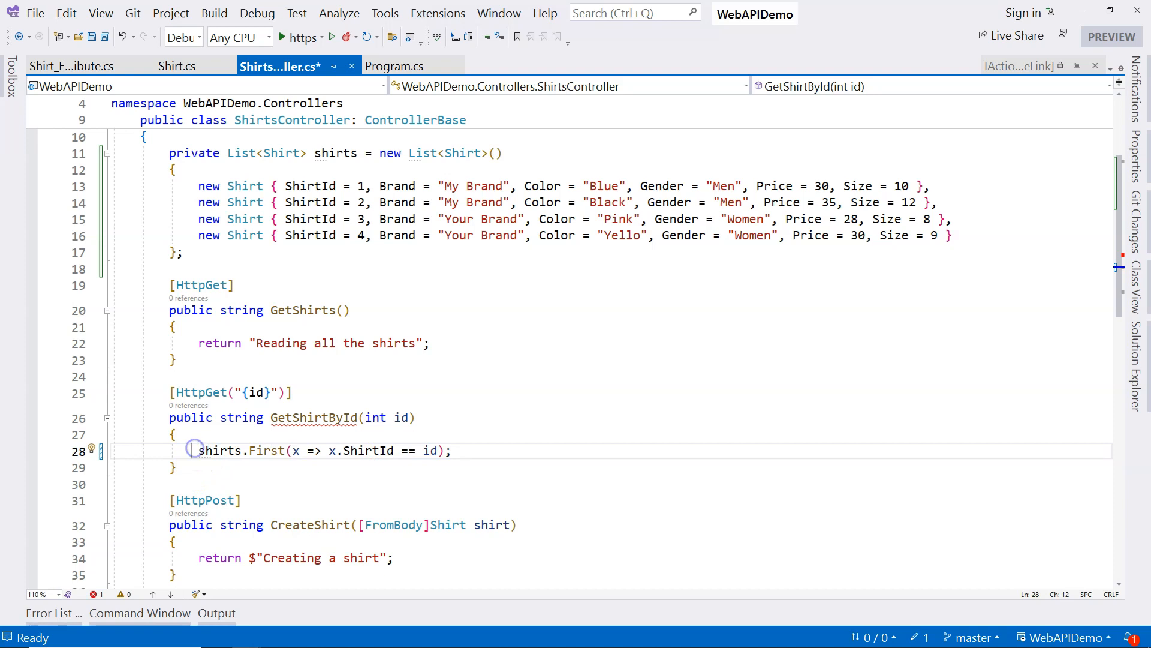
{"action": "type", "text": "return"}
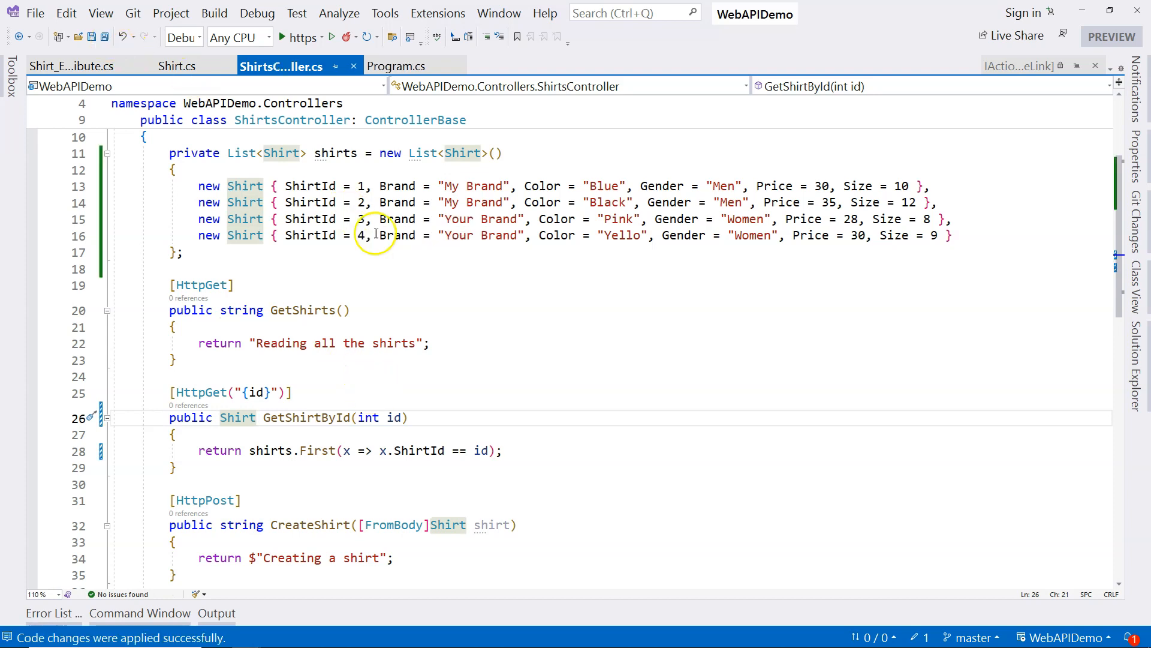
{"action": "mouse_move", "coordinate": [331, 38]}
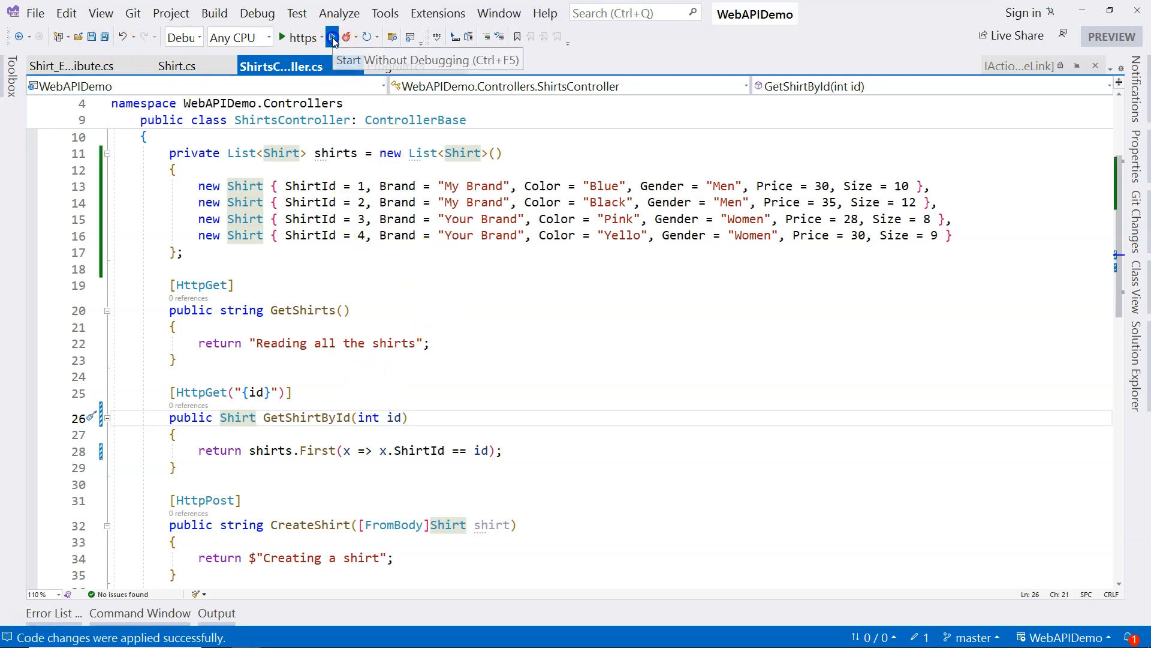
Launch the web API and send GET api/shirts/2 in Postman, getting 200 OK.
{"action": "left_click", "coordinate": [327, 38]}
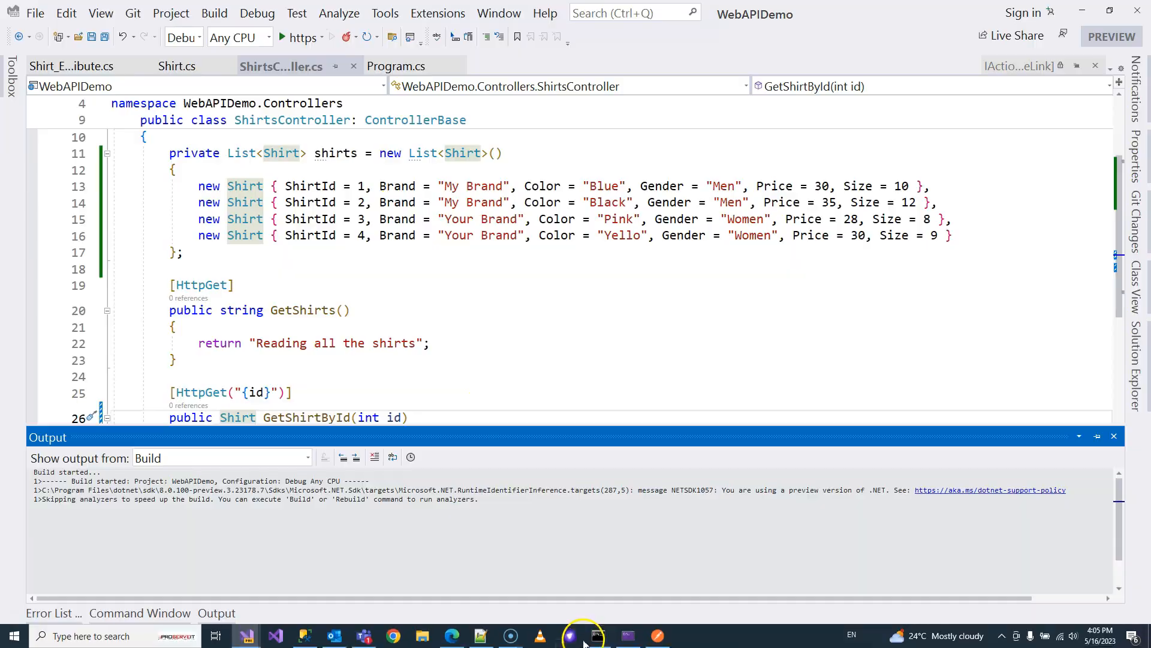
{"action": "left_click", "coordinate": [592, 635]}
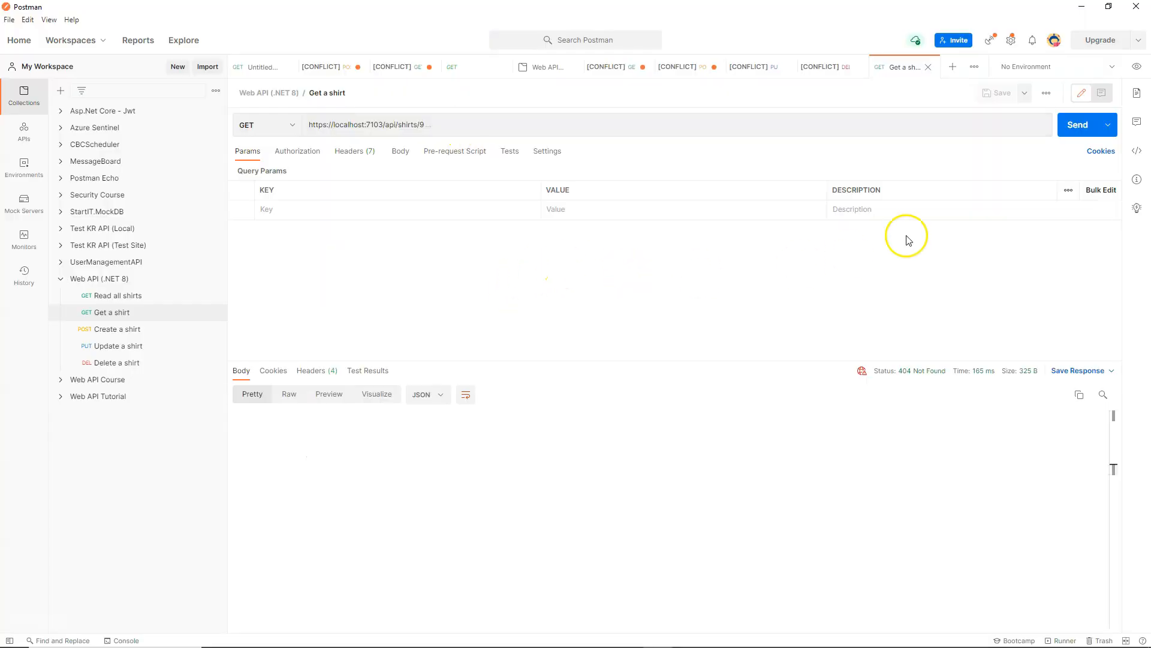
{"action": "left_click", "coordinate": [424, 124]}
{"action": "type", "text": "2"}
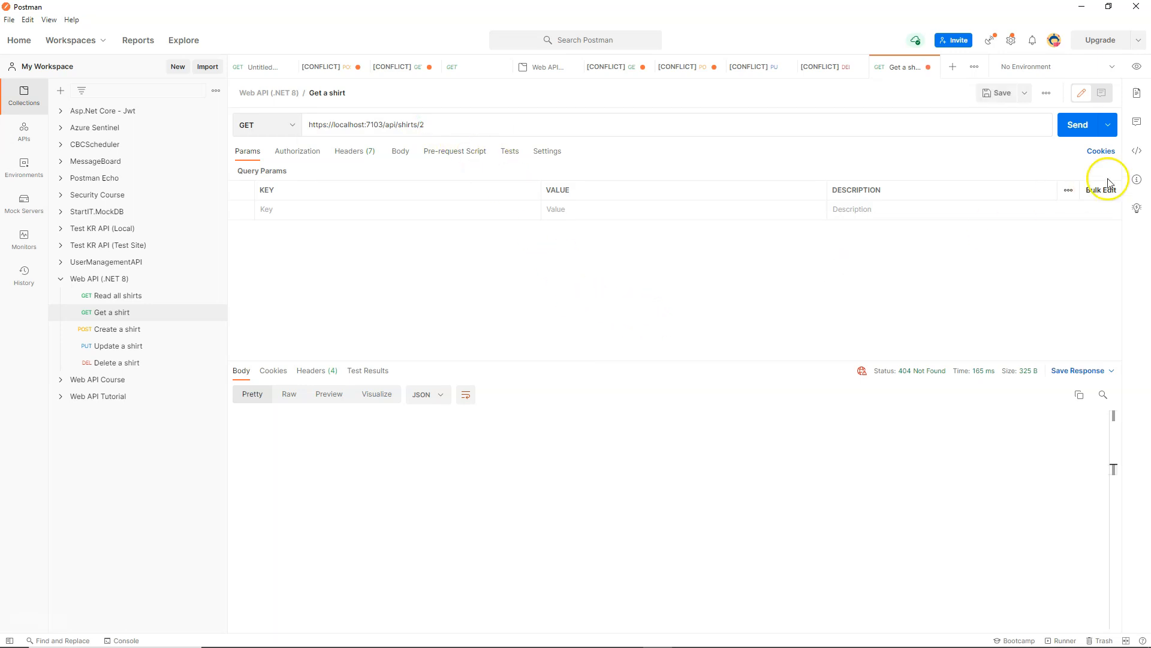
{"action": "left_click", "coordinate": [1077, 125]}
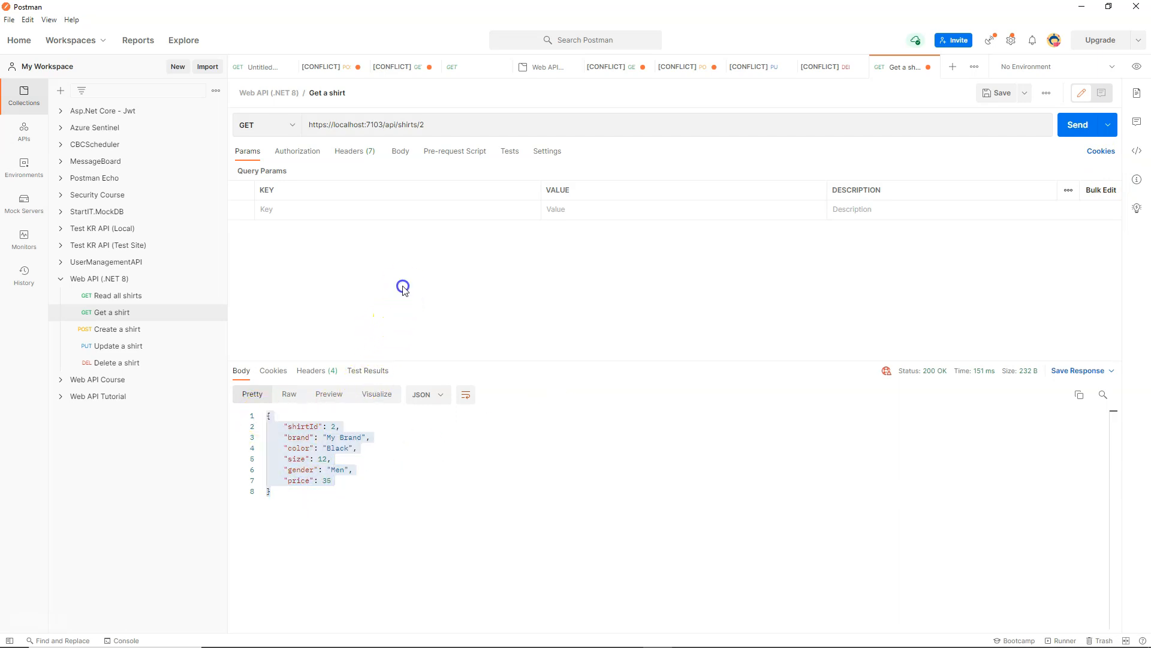
{"action": "left_click", "coordinate": [425, 124]}
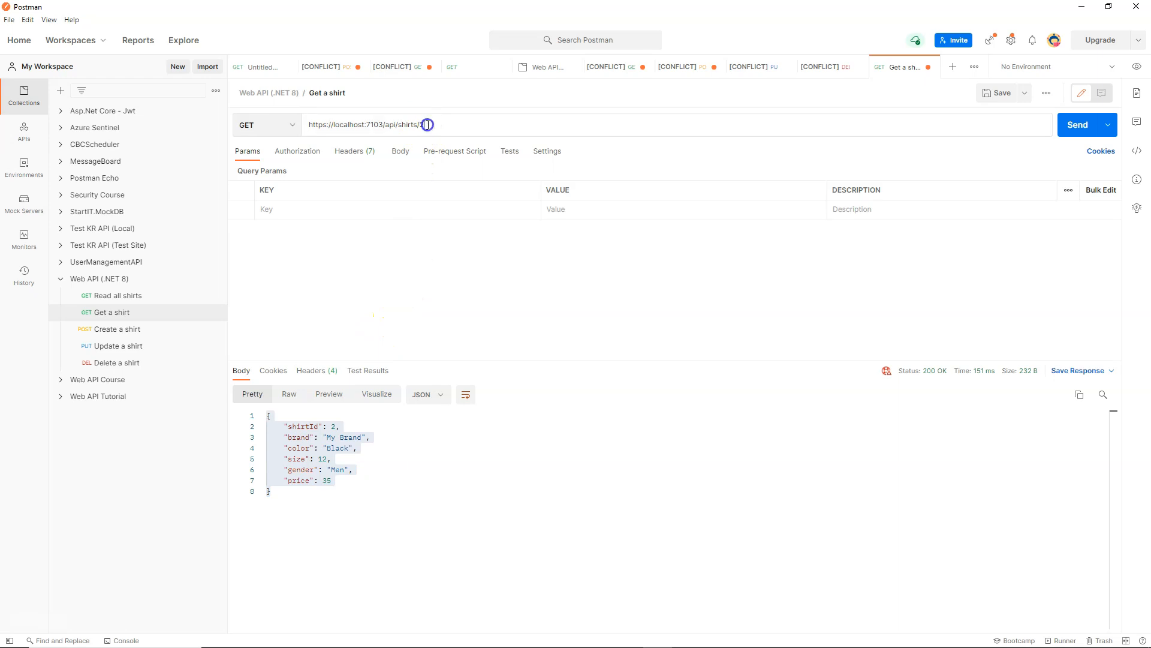
{"action": "type", "text": "2"}
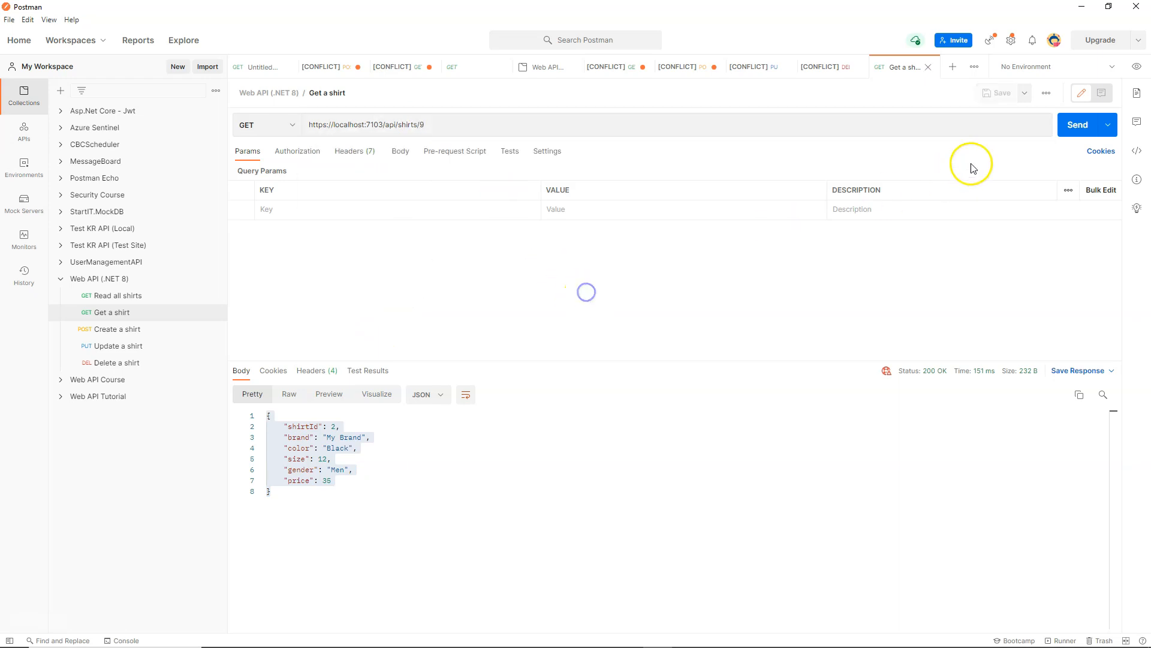
Send the shirt 9 request and inspect the 500 'no matching element' stack trace.
{"action": "left_click", "coordinate": [1077, 125]}
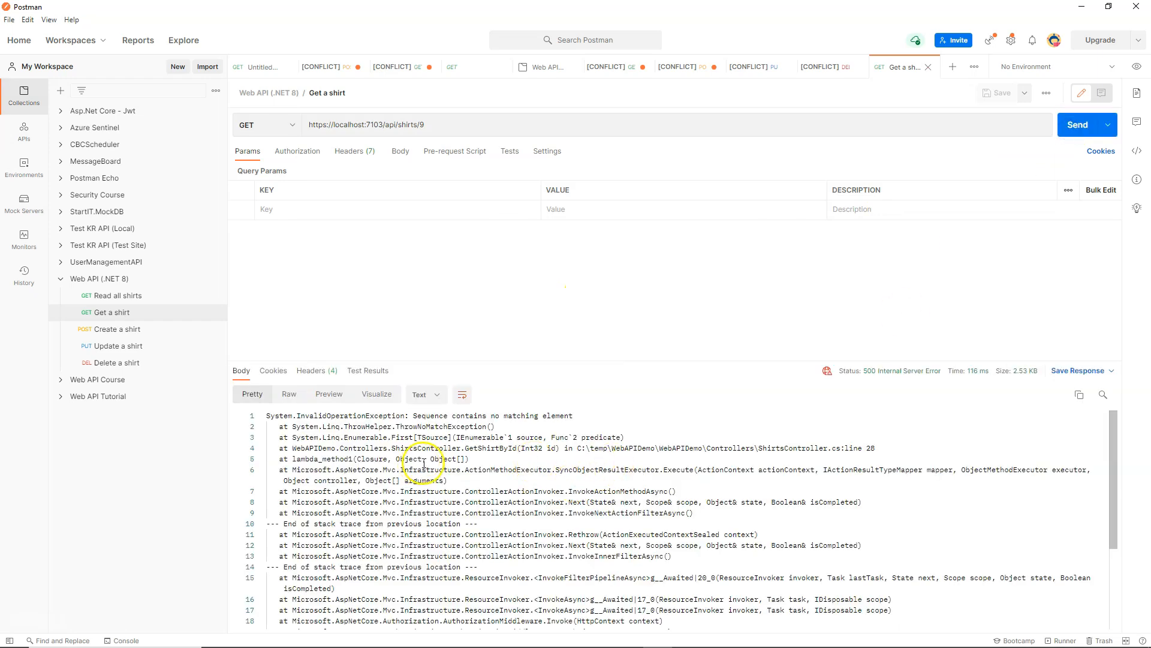
{"action": "mouse_move", "coordinate": [869, 374]}
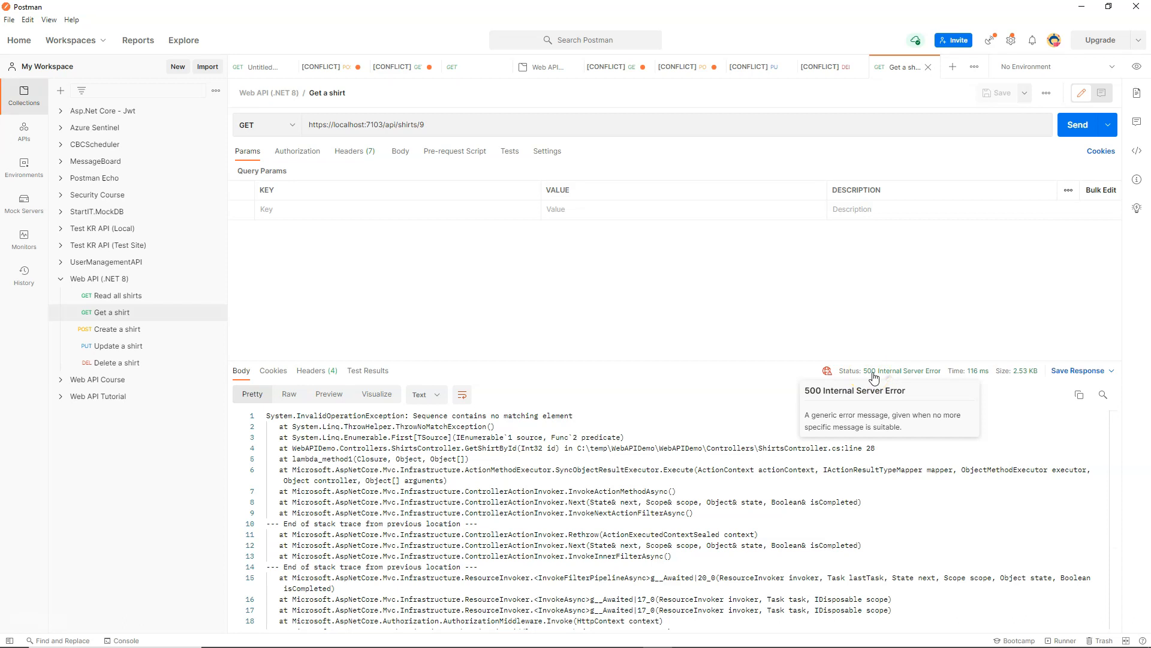
{"action": "triple_click", "coordinate": [363, 459]}
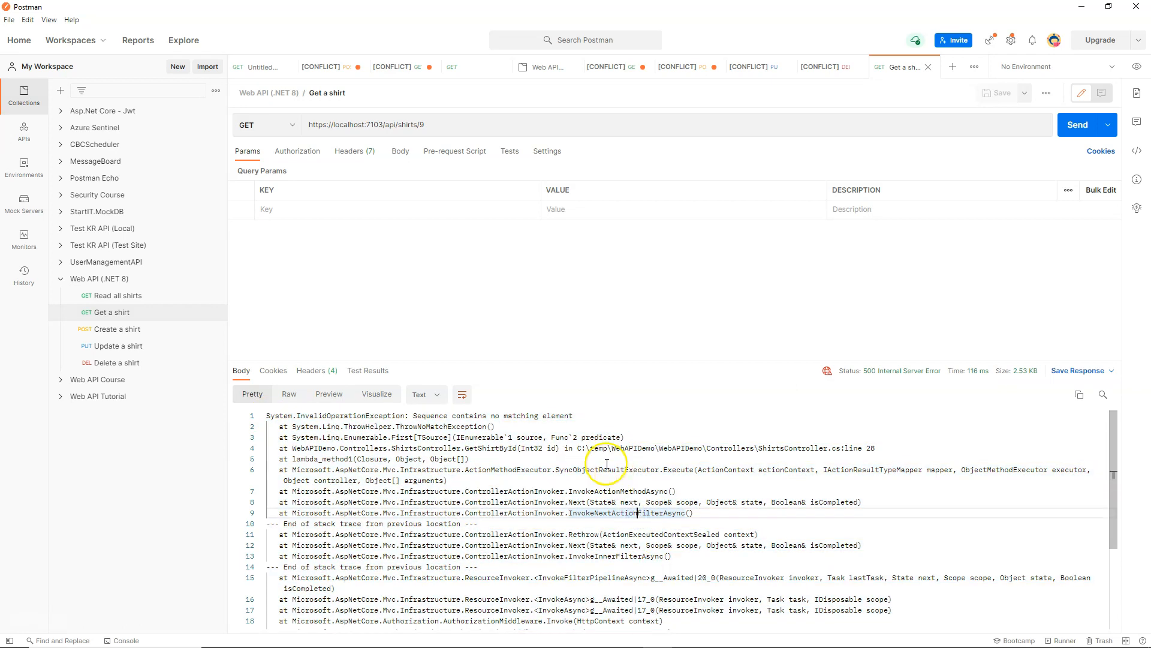
{"action": "left_click_drag", "start_coordinate": [601, 448], "coordinate": [876, 448]}
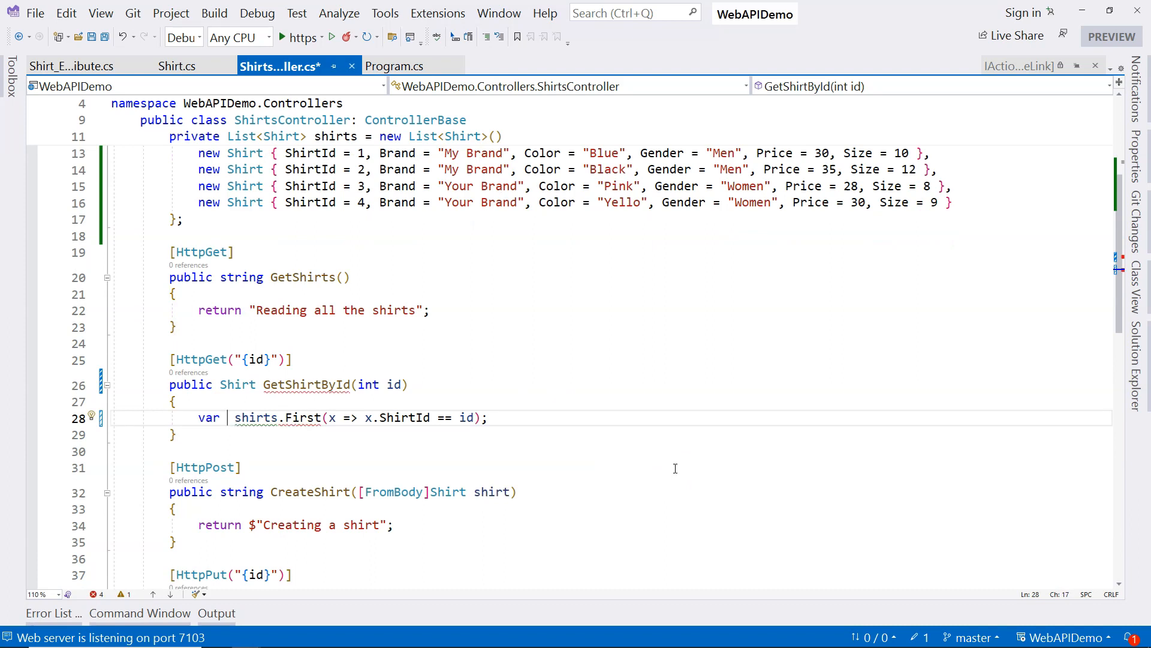
Assign FirstOrDefault to var shirt and add if (shirt == null) return NotFound();.
{"action": "type", "text": "shirt ="}
{"action": "type", "text": "if ("}
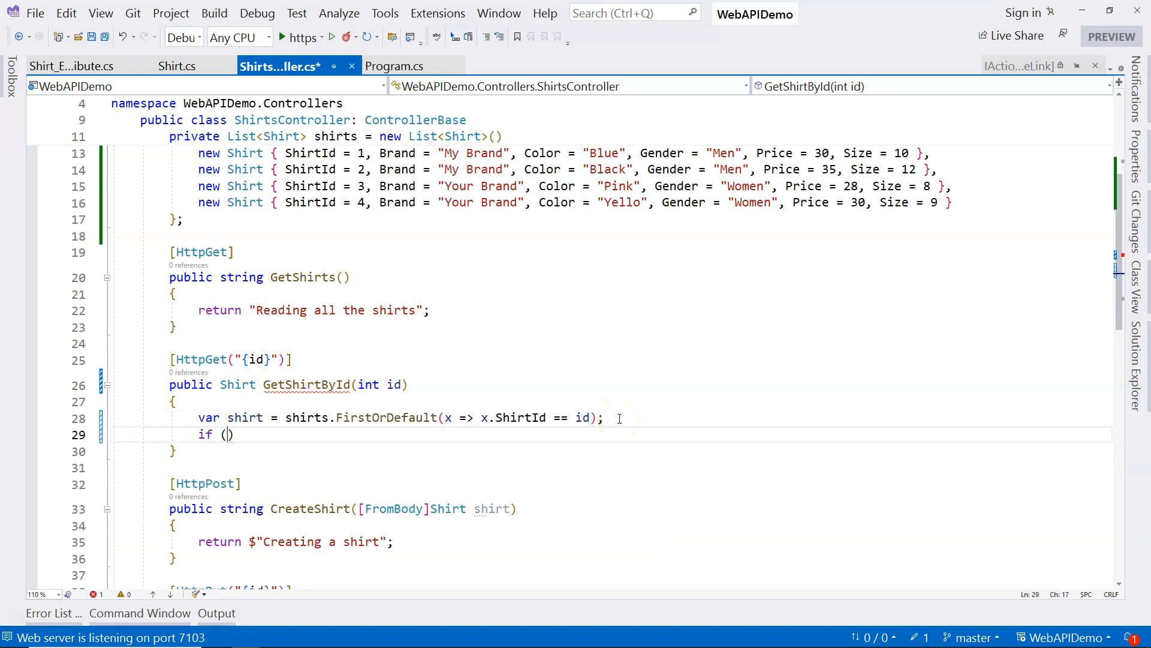
{"action": "type", "text": "shirt == null)"}
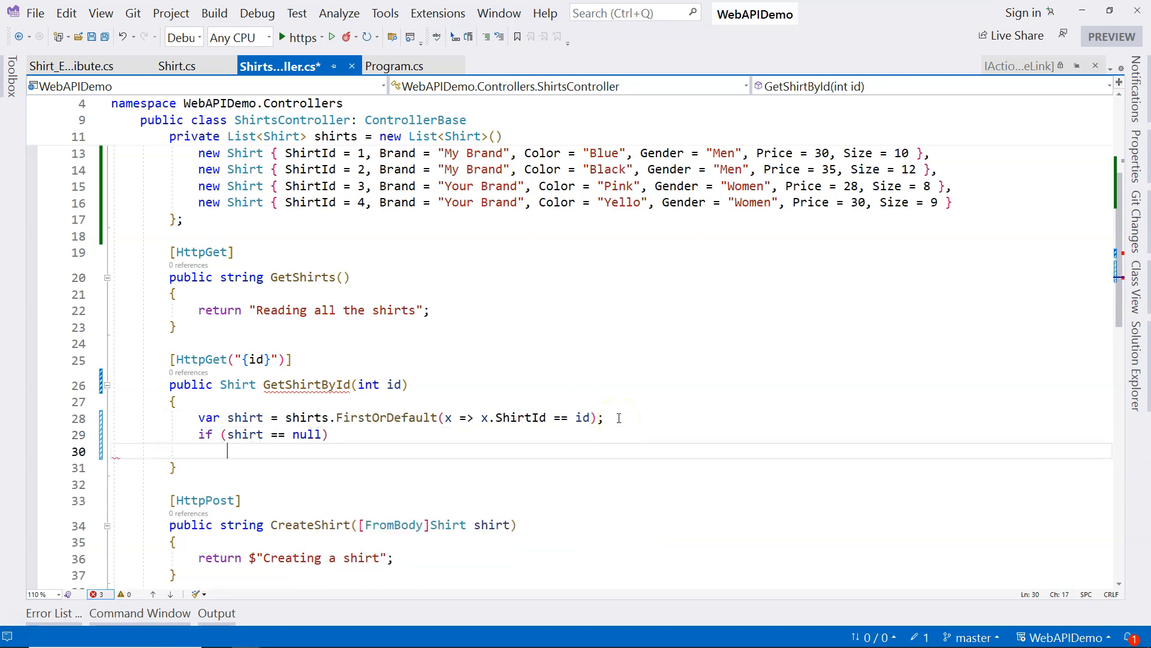
{"action": "type", "text": "return"}
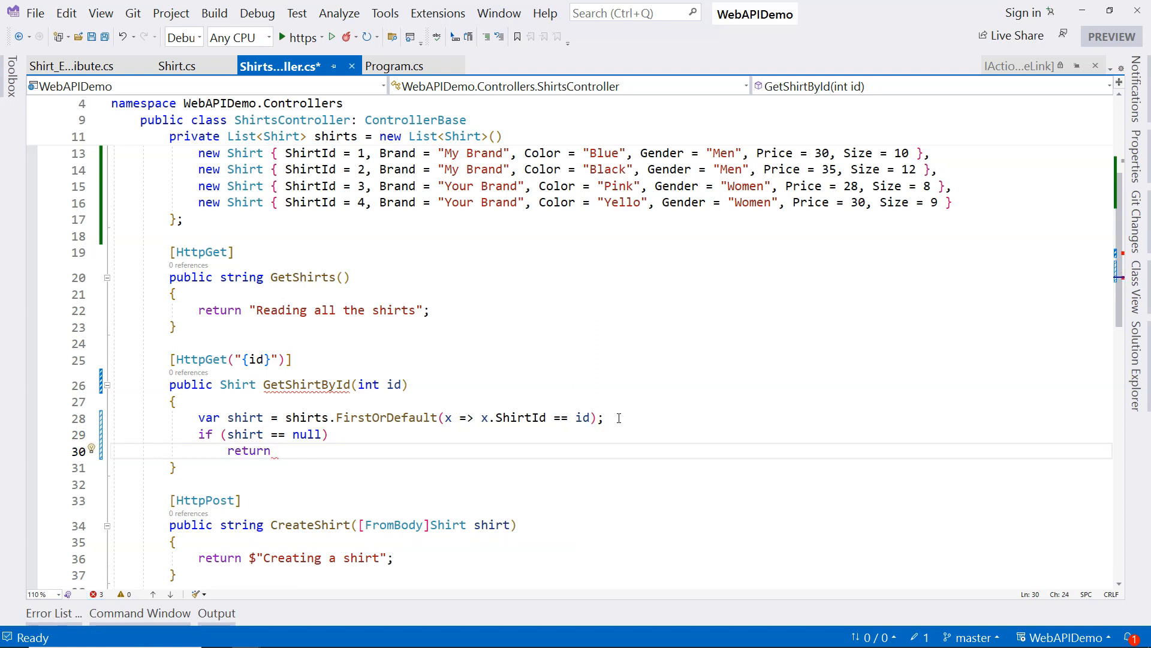
{"action": "type", "text": "NotFound"}
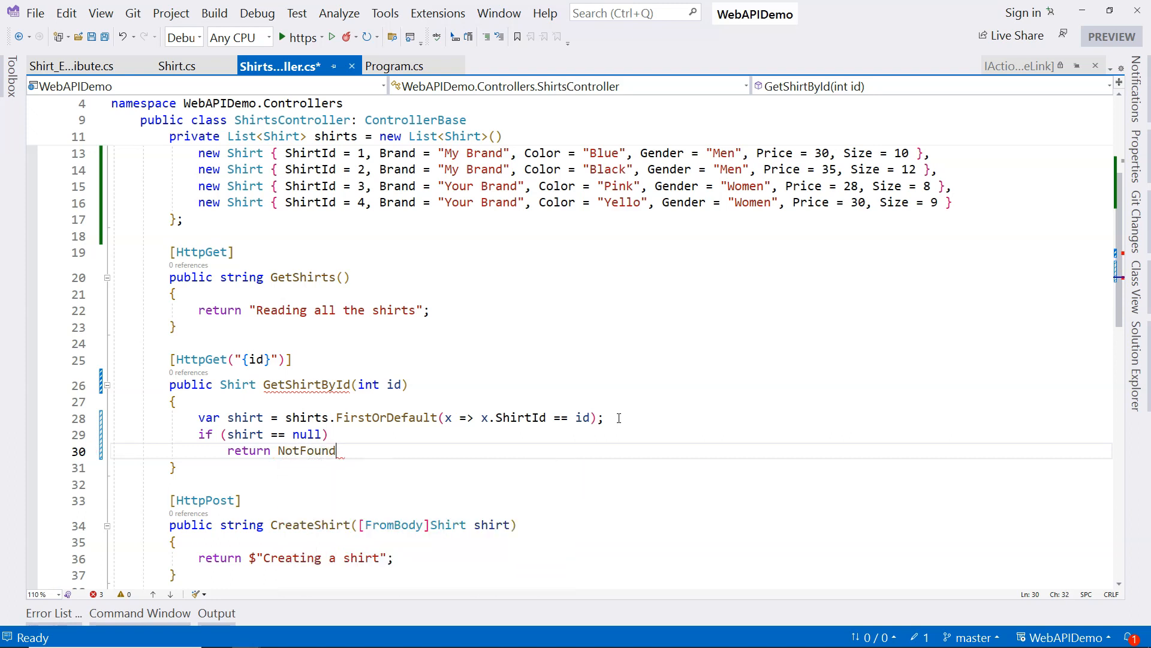
{"action": "type", "text": "()"}
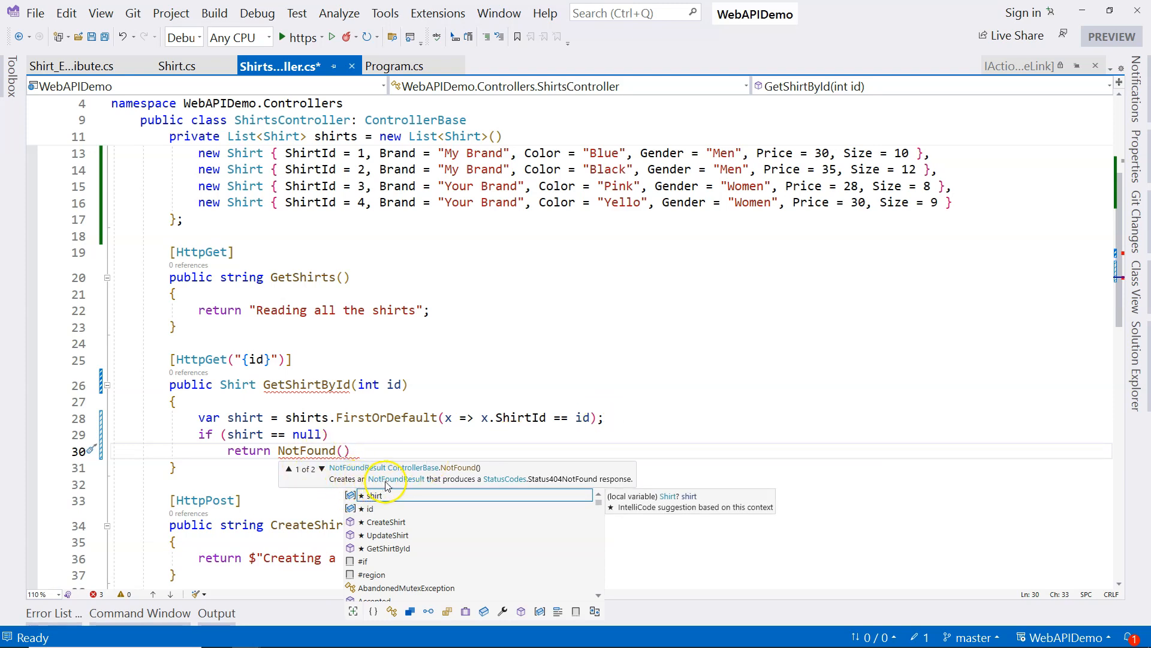
{"action": "mouse_move", "coordinate": [491, 485]}
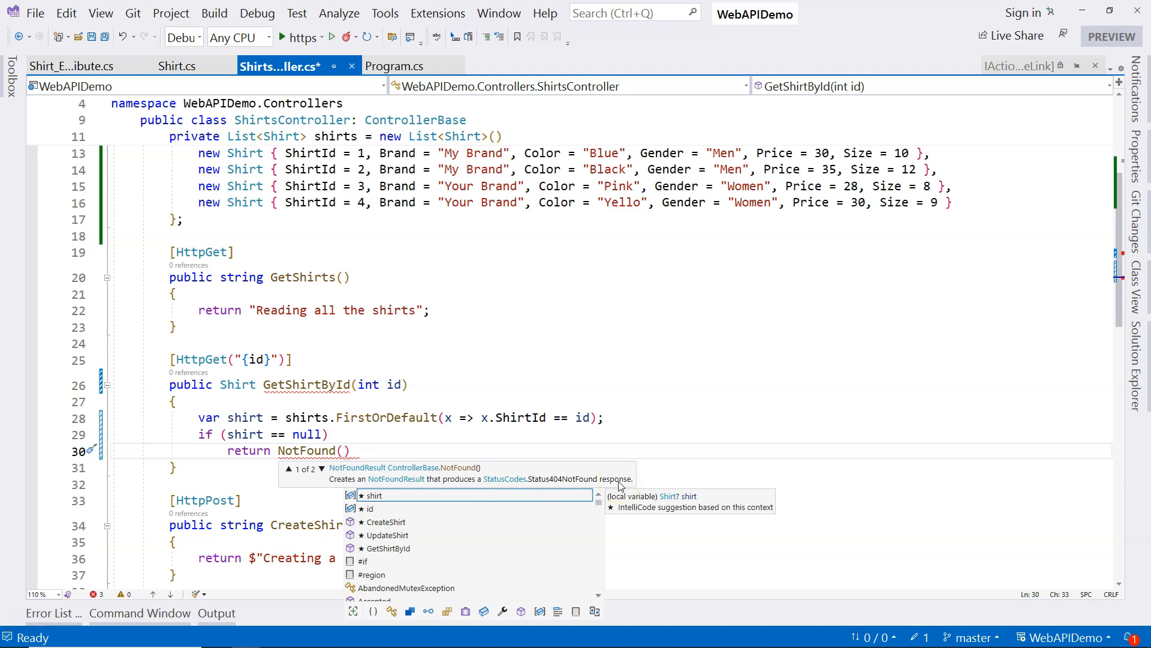
{"action": "type", "text": "s"}
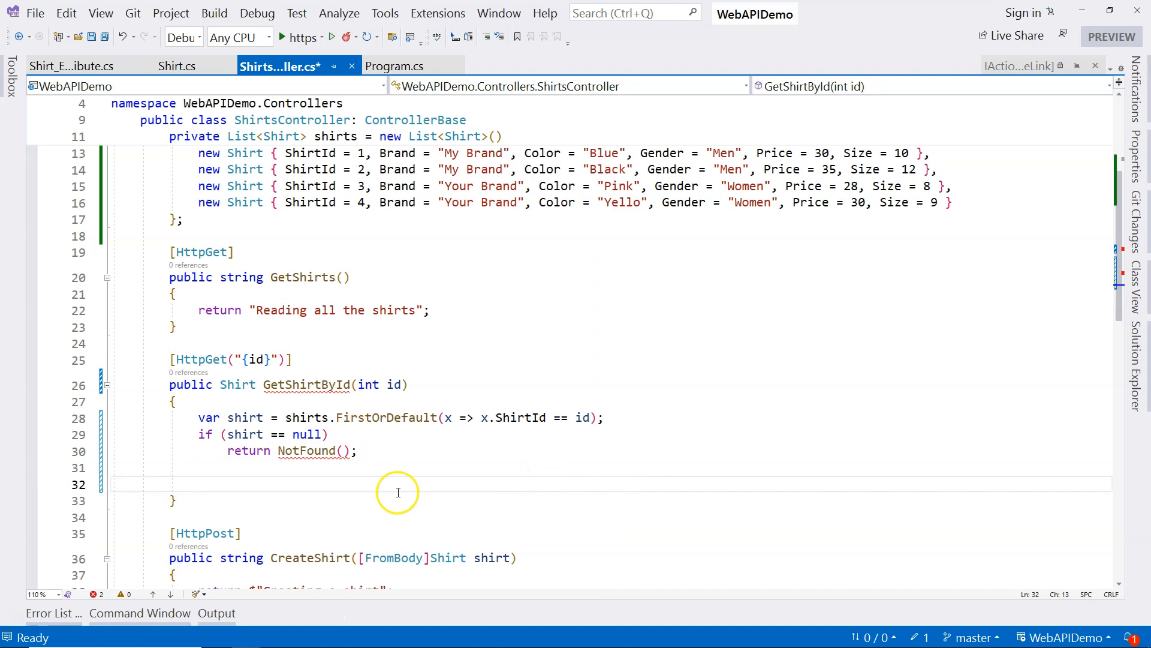
End GetShirtById with return Ok(shirt); after the NotFound check.
{"action": "type", "text": "return shirt;"}
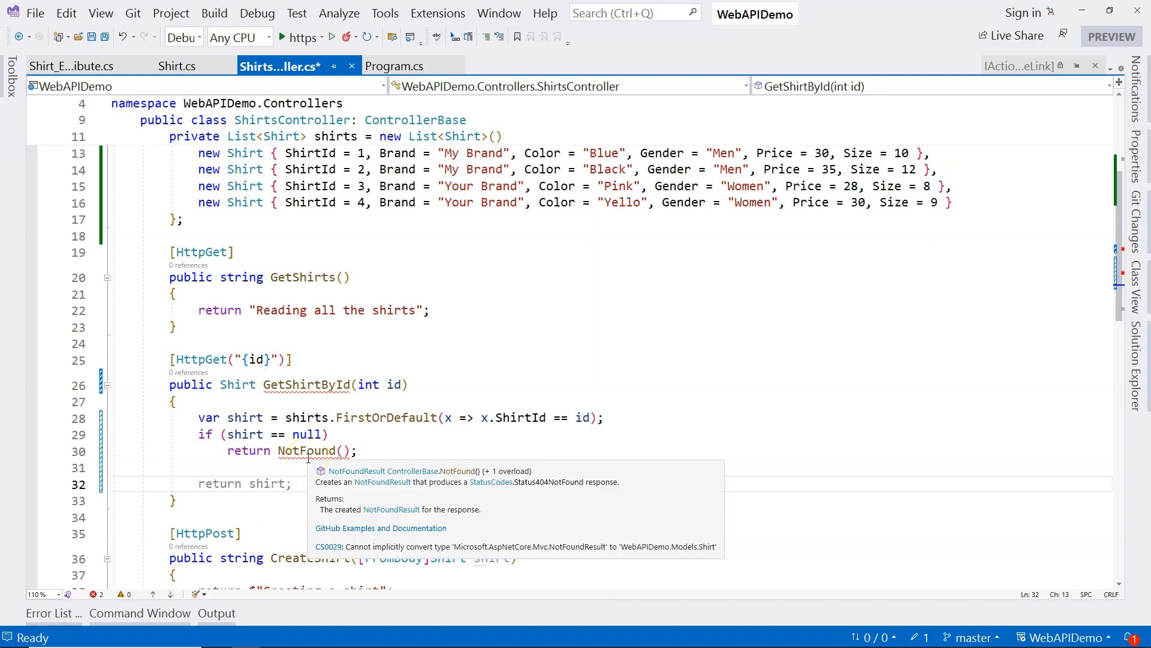
{"action": "double_click", "coordinate": [237, 384]}
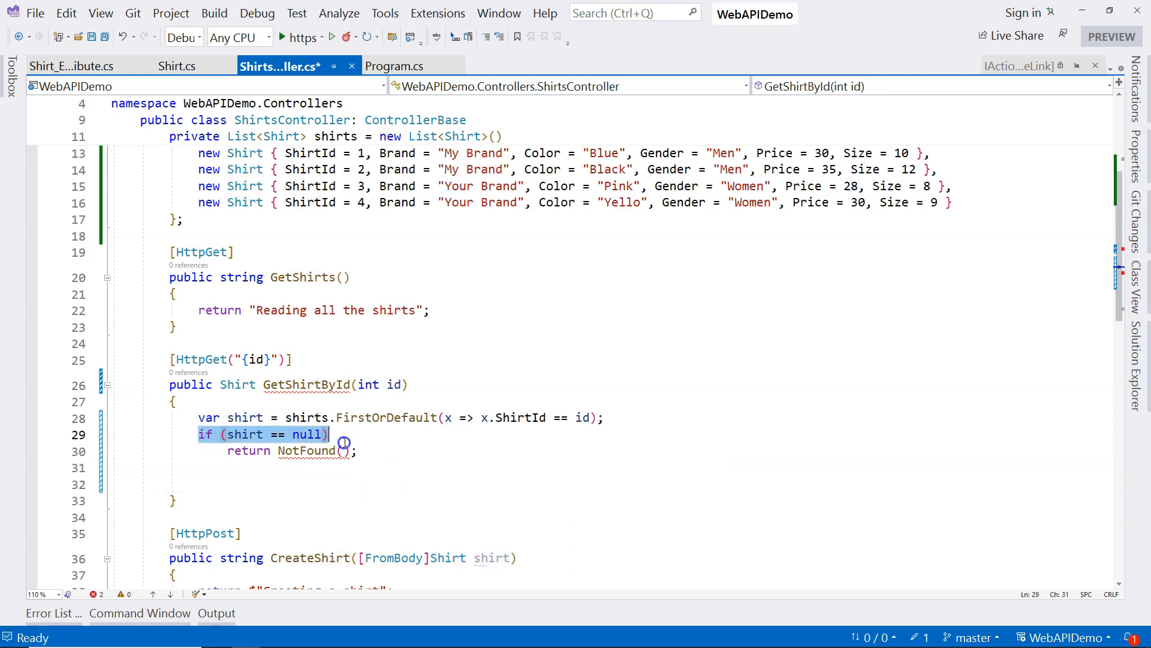
{"action": "type", "text": "return shirt;"}
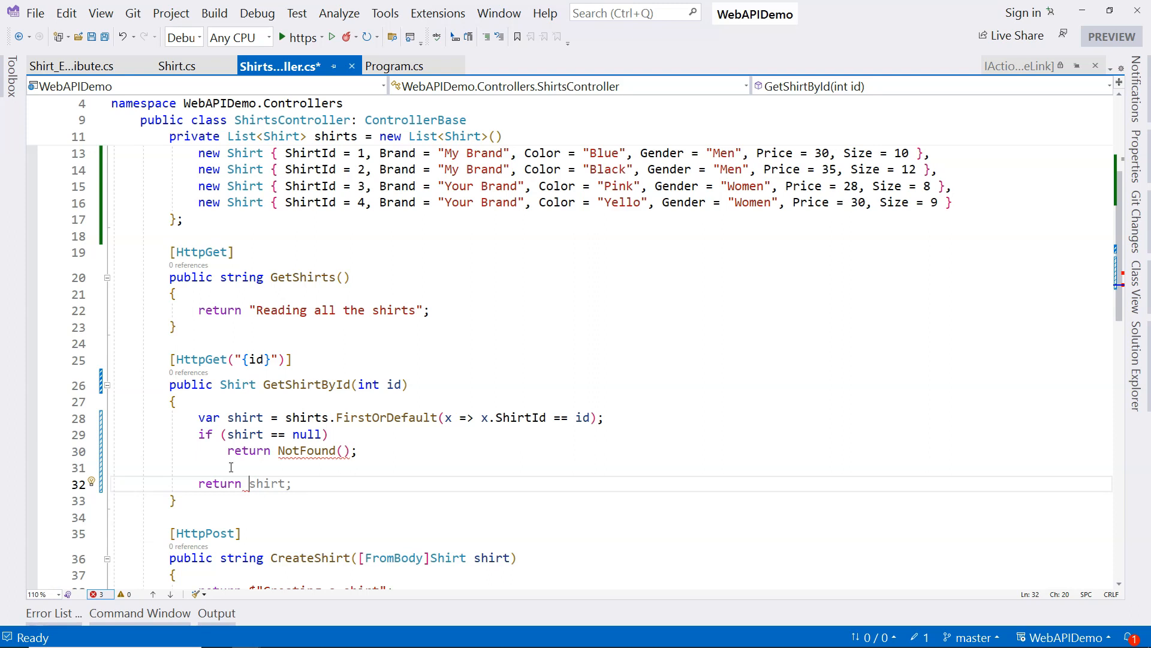
{"action": "type", "text": "O"}
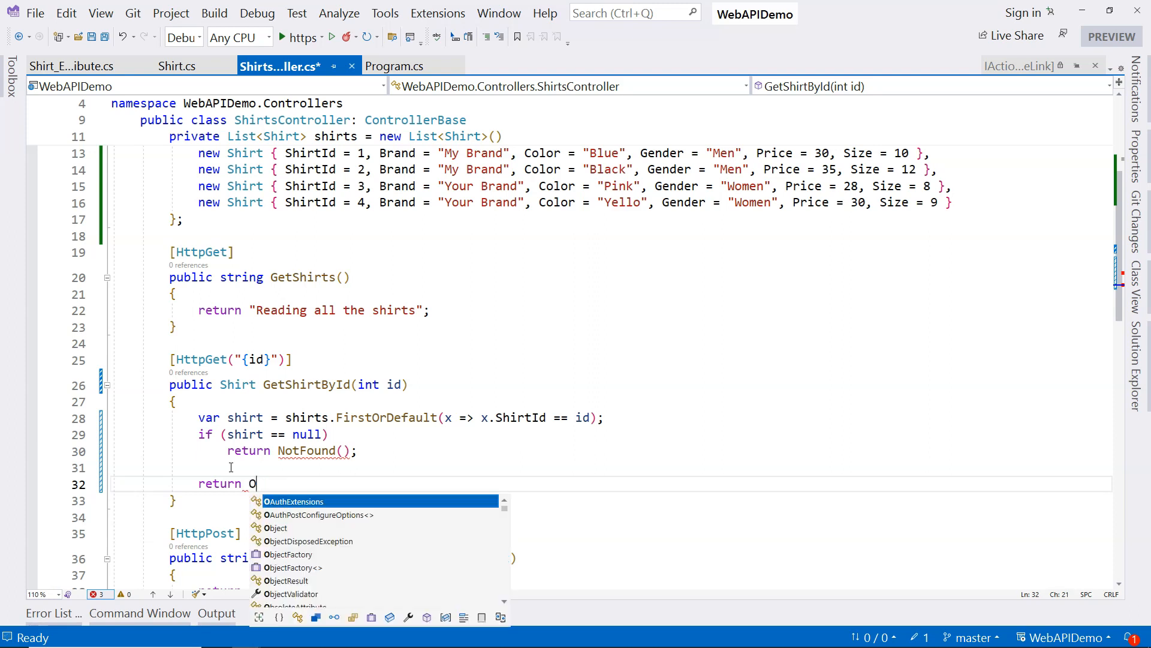
{"action": "type", "text": "k(shirt);"}
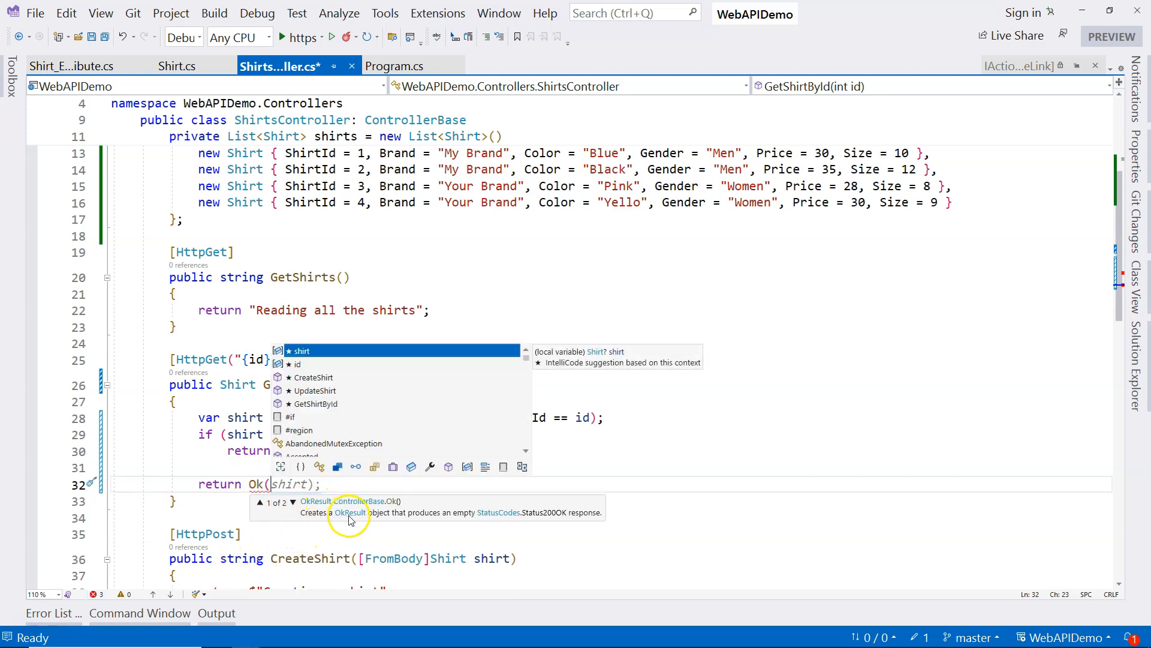
{"action": "mouse_move", "coordinate": [473, 520]}
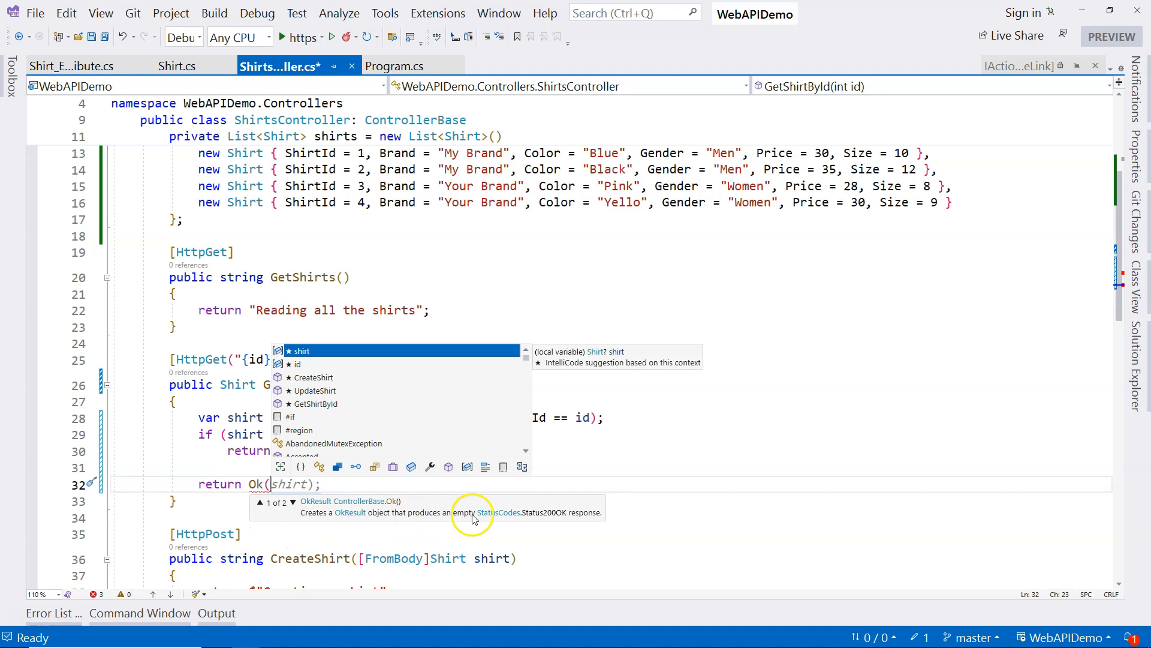
{"action": "mouse_move", "coordinate": [559, 519]}
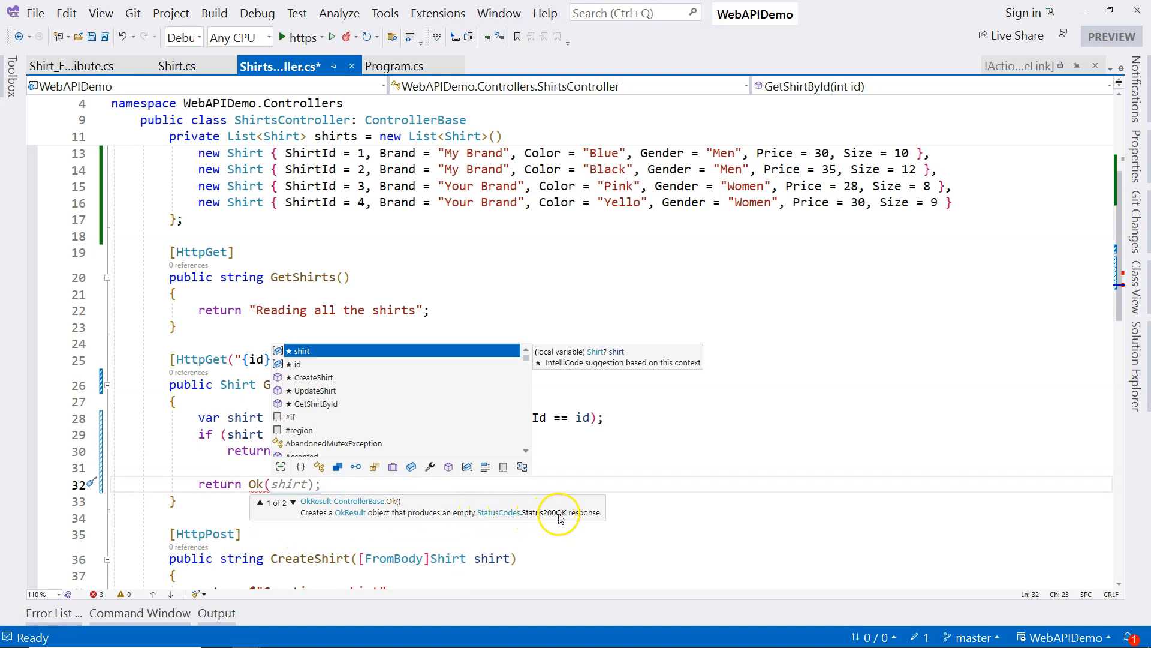
{"action": "mouse_move", "coordinate": [571, 522]}
{"action": "type", "text": "shirt);"}
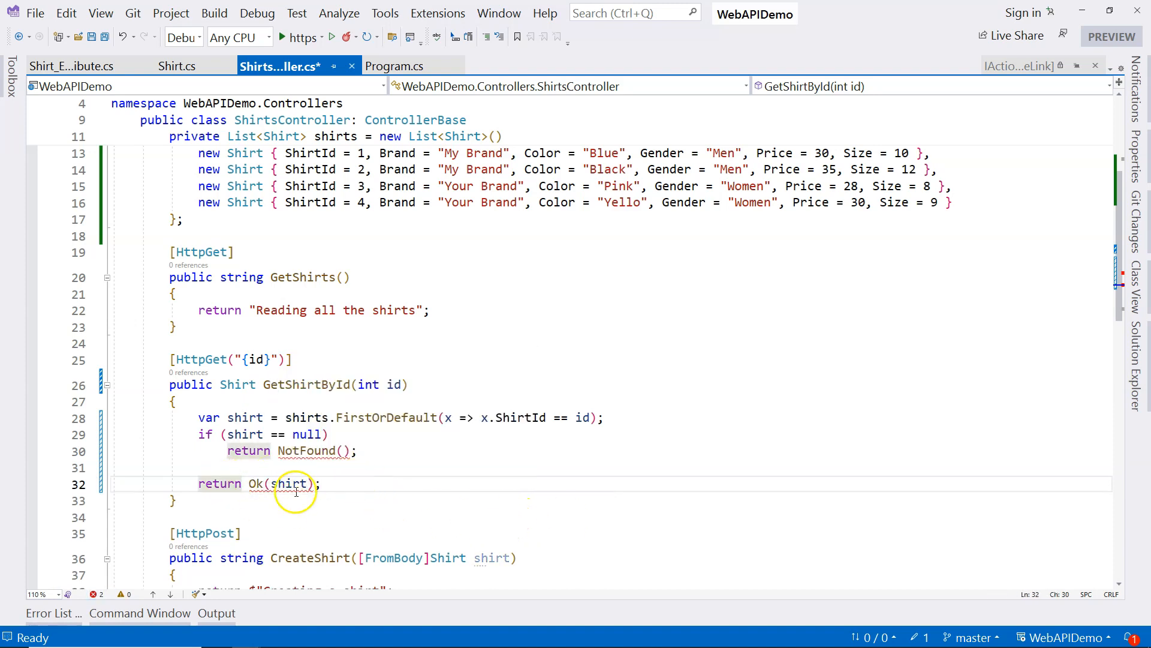
{"action": "mouse_move", "coordinate": [256, 492]}
{"action": "type", "text": "IActionResul"}
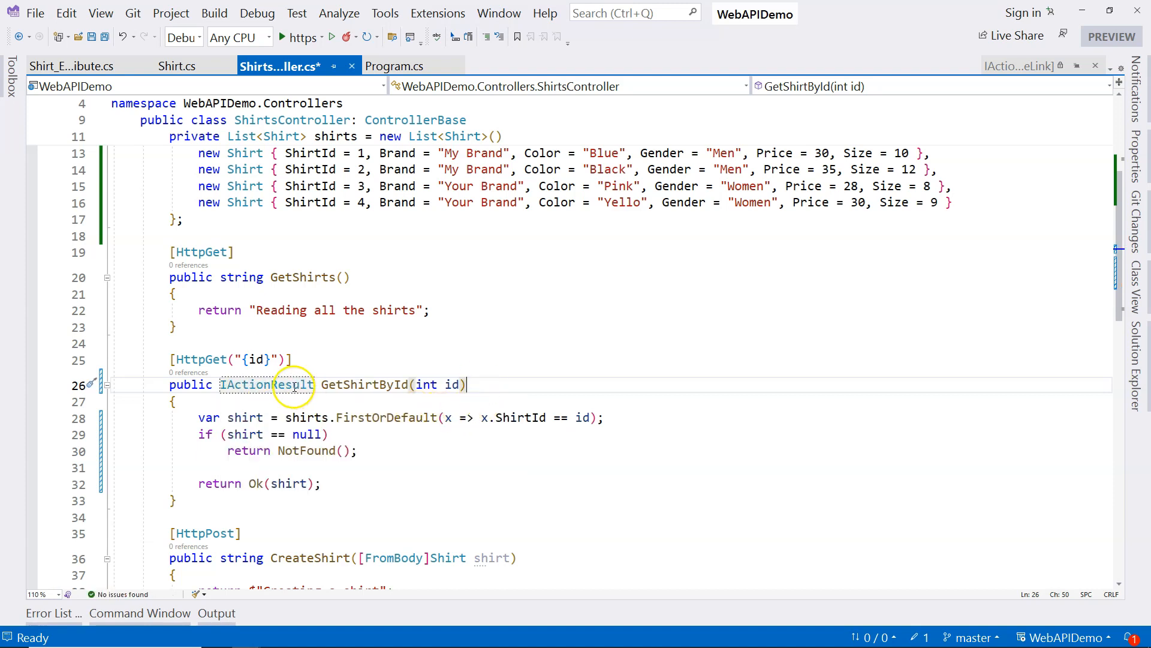
Confirm the IActionResult return type and start the web API again.
{"action": "double_click", "coordinate": [267, 385]}
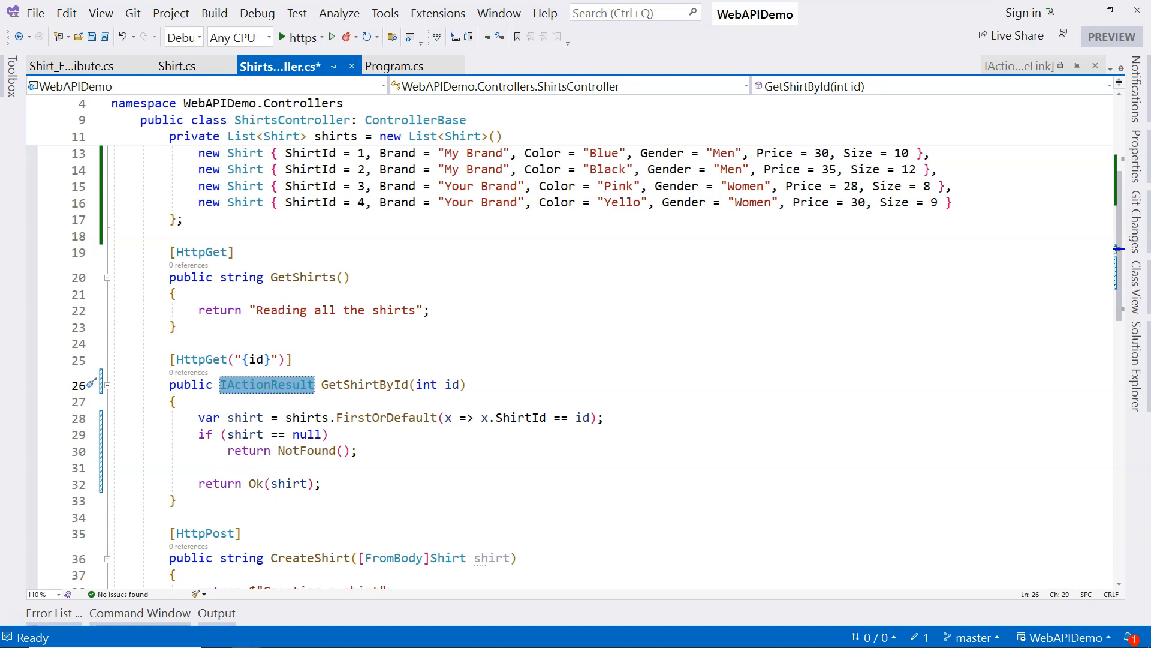
{"action": "left_click", "coordinate": [323, 483]}
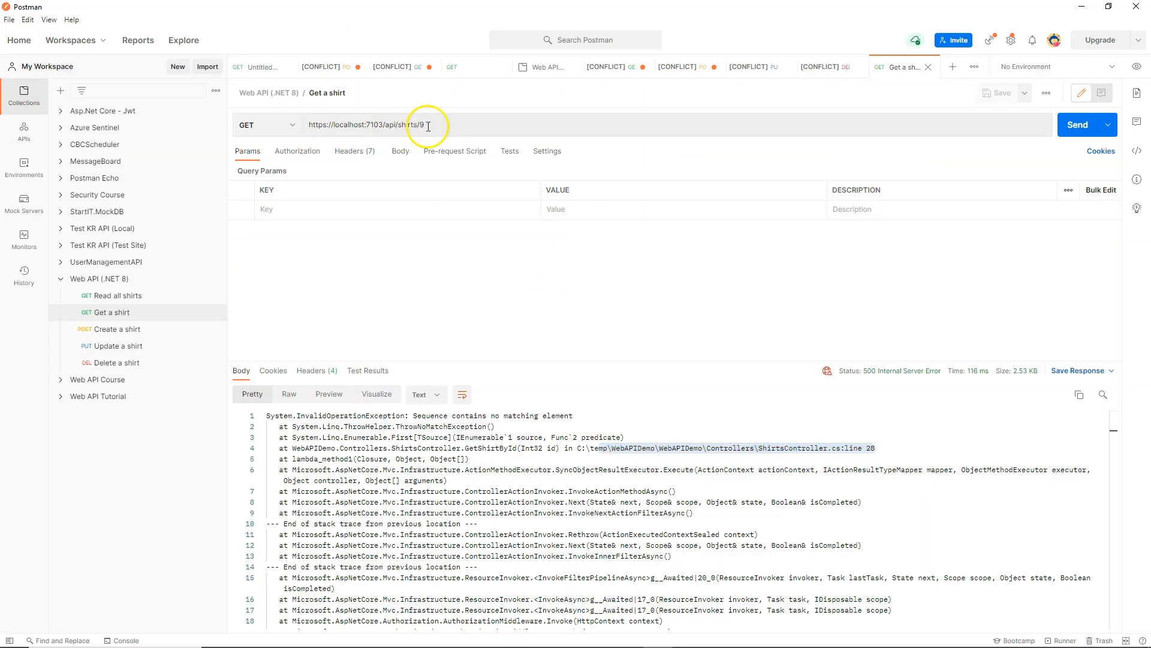
Request shirt 9, confirm the 404 Not Found status, then send the shirt 3 request.
{"action": "double_click", "coordinate": [422, 125]}
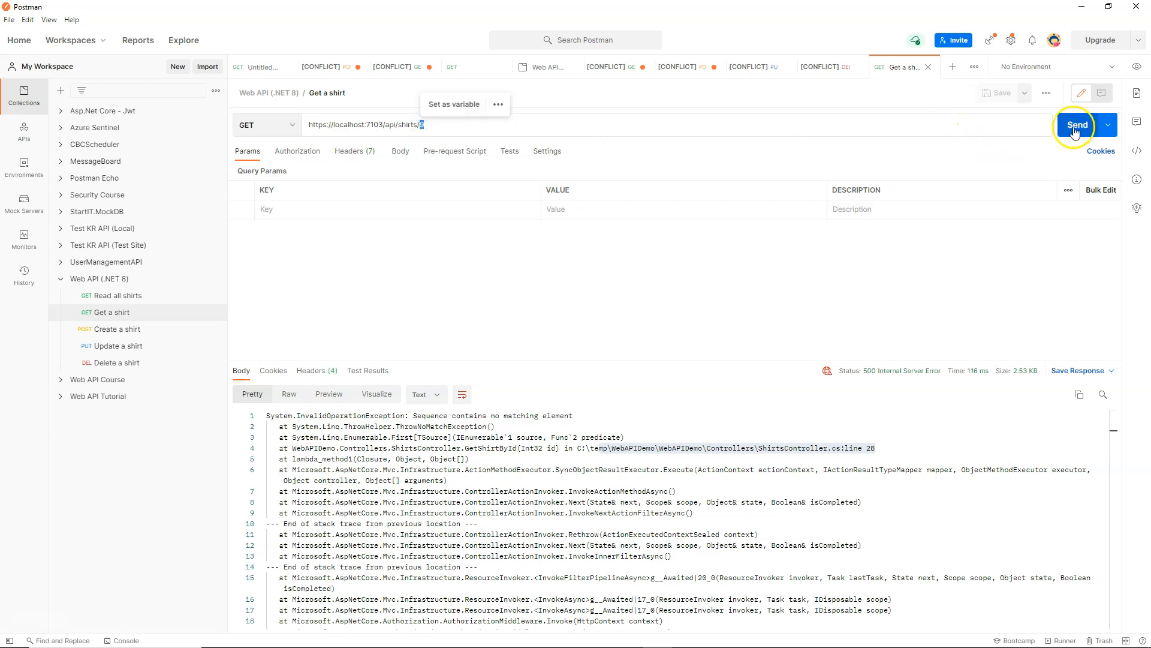
{"action": "left_click", "coordinate": [1078, 124]}
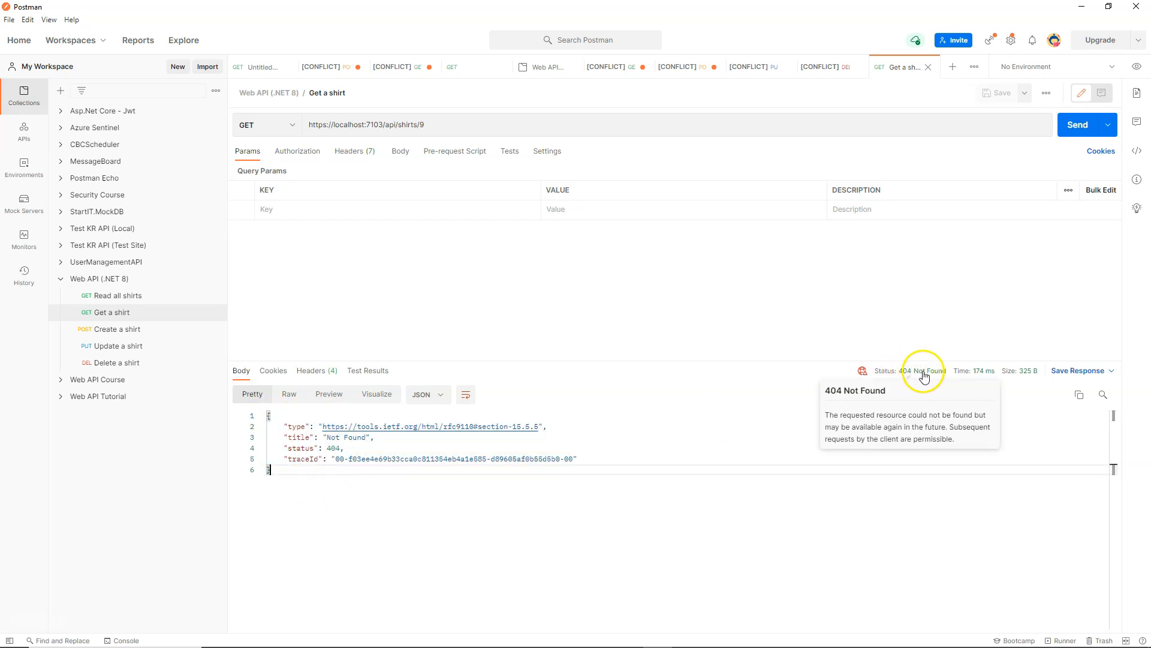
{"action": "double_click", "coordinate": [333, 447]}
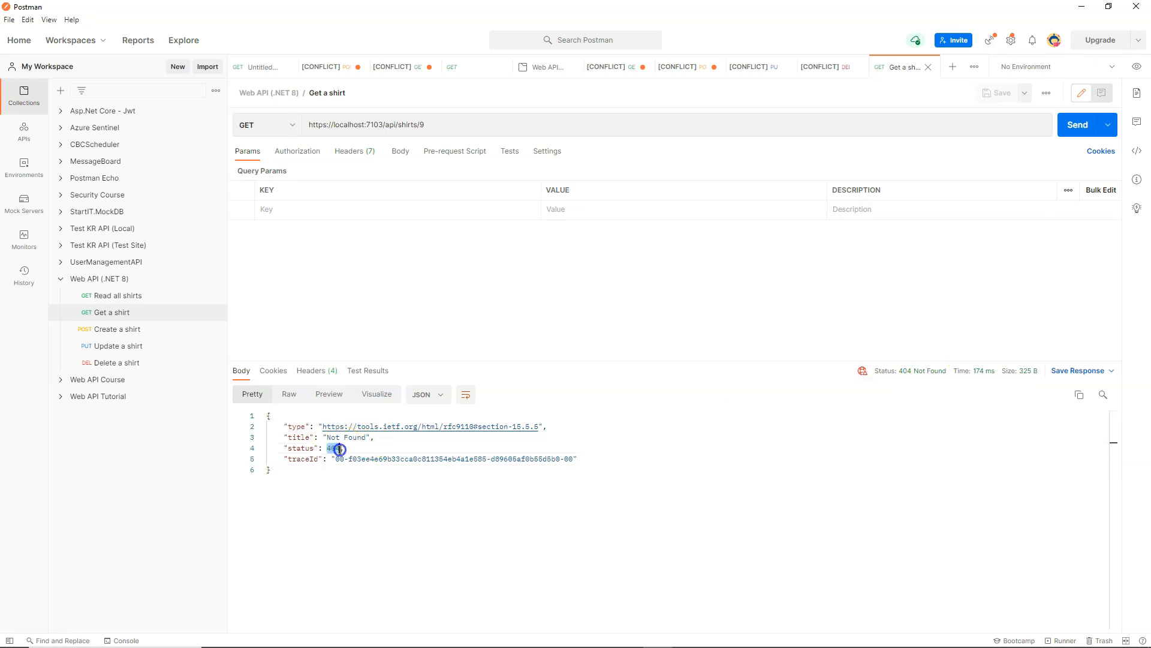
{"action": "double_click", "coordinate": [346, 437]}
{"action": "type", "text": "3"}
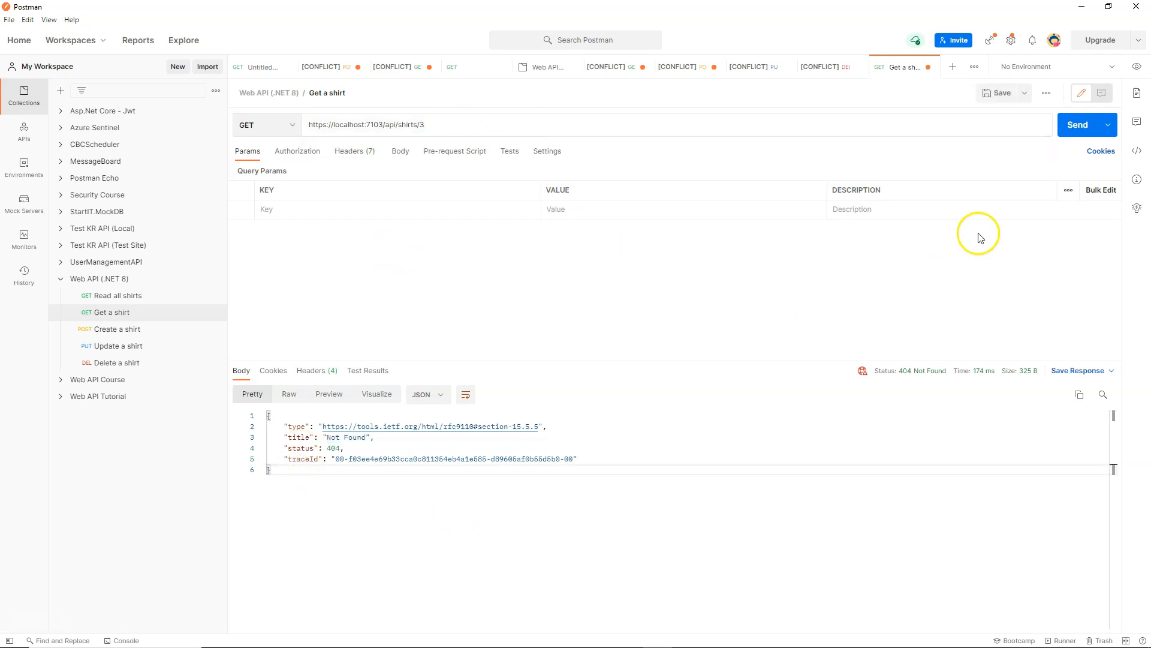
{"action": "left_click", "coordinate": [1078, 124]}
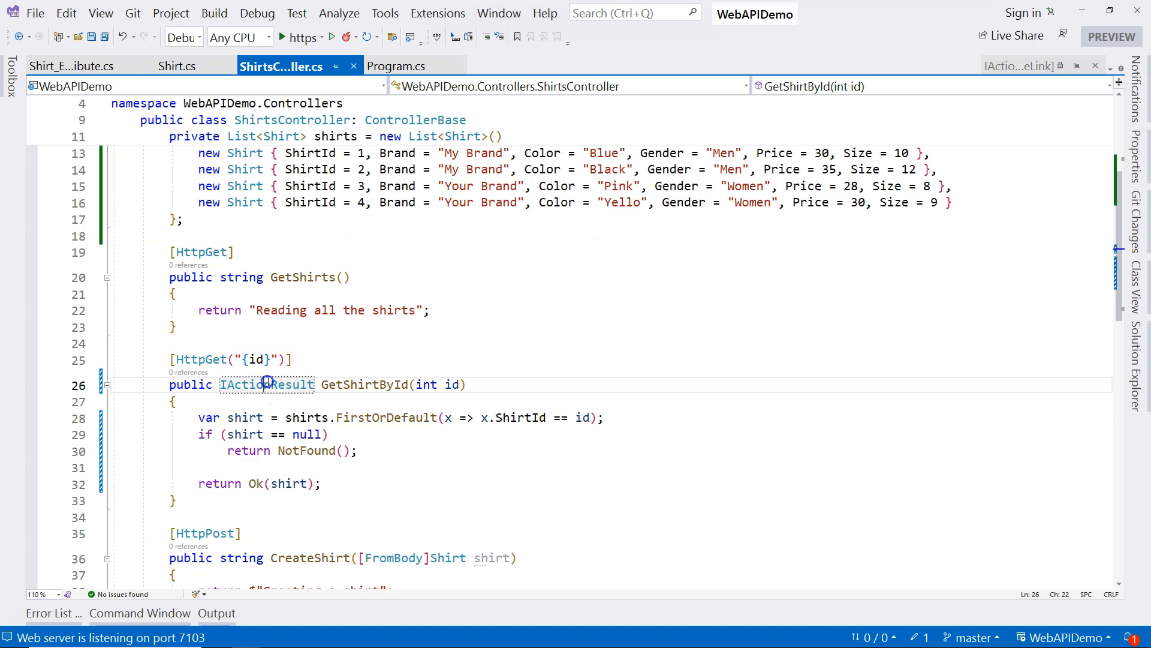
Add if (id <= 0) return BadRequest(); at the top of GetShirtById and rerun the API.
{"action": "double_click", "coordinate": [267, 385]}
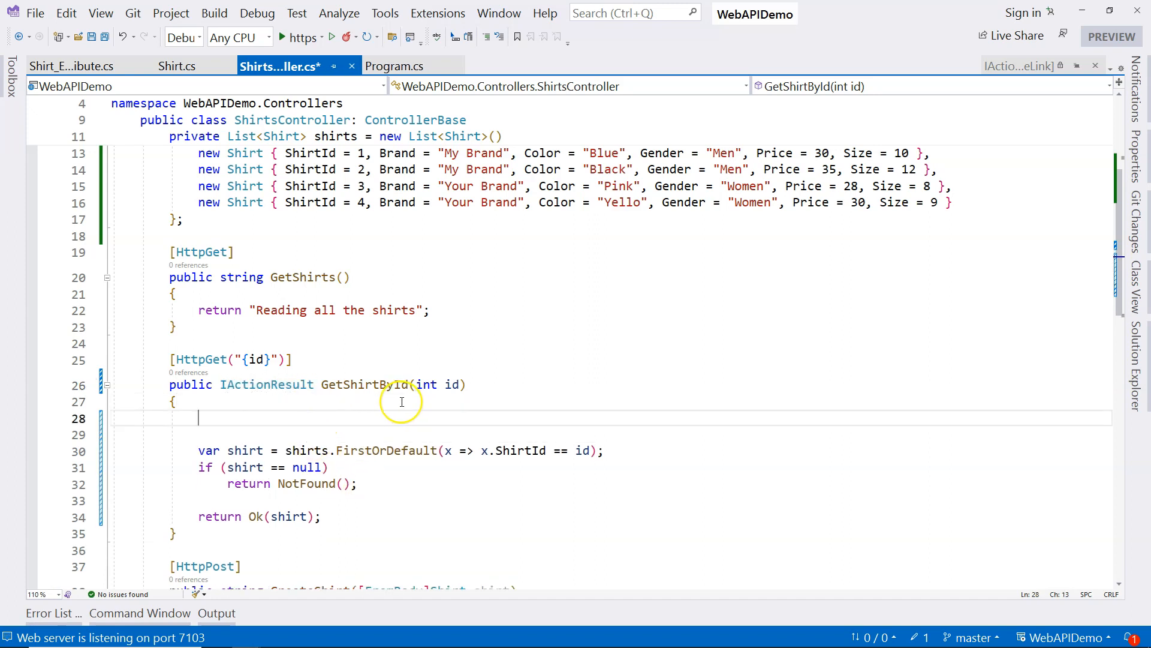
{"action": "mouse_move", "coordinate": [401, 402]}
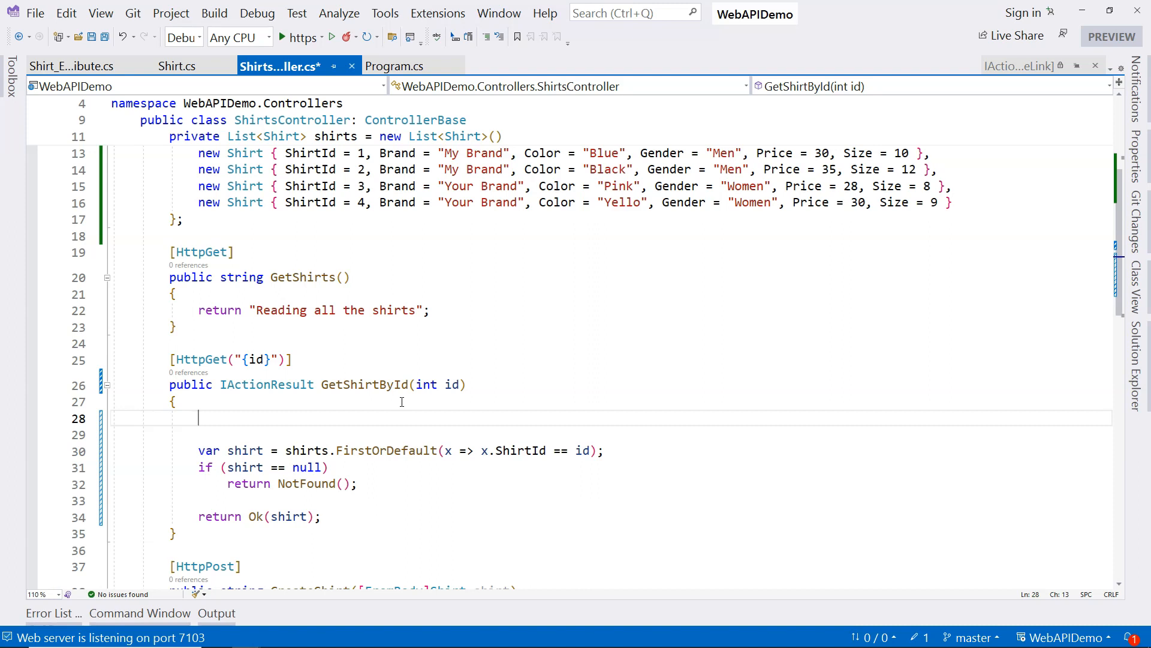
{"action": "type", "text": "if (id)"}
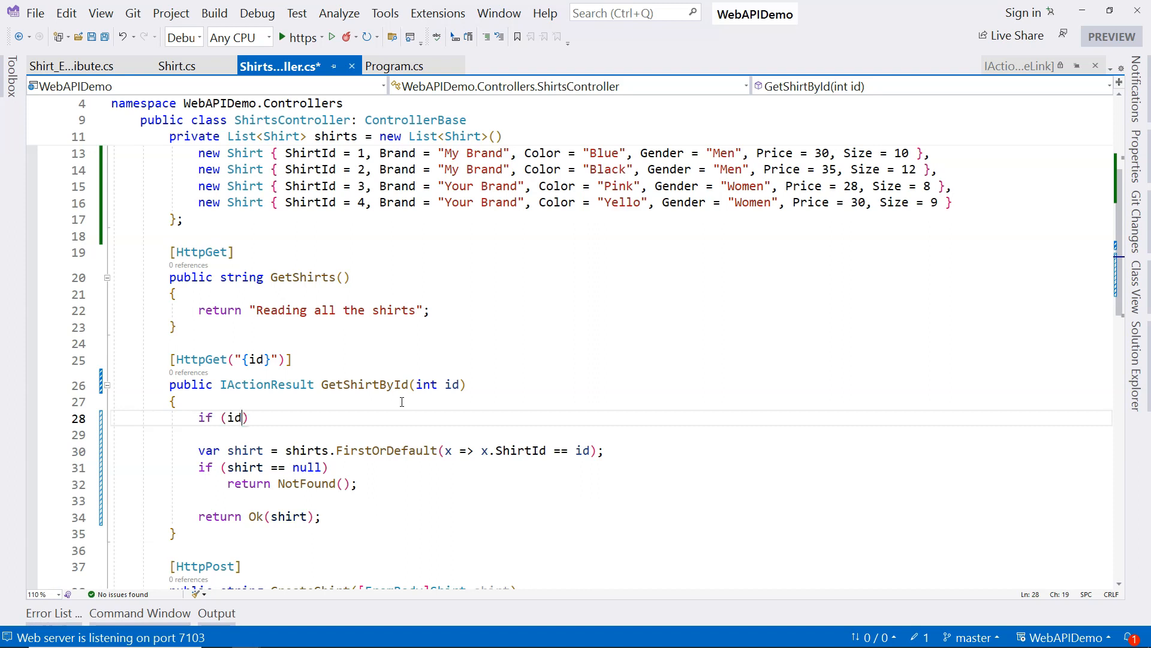
{"action": "type", "text": "<="}
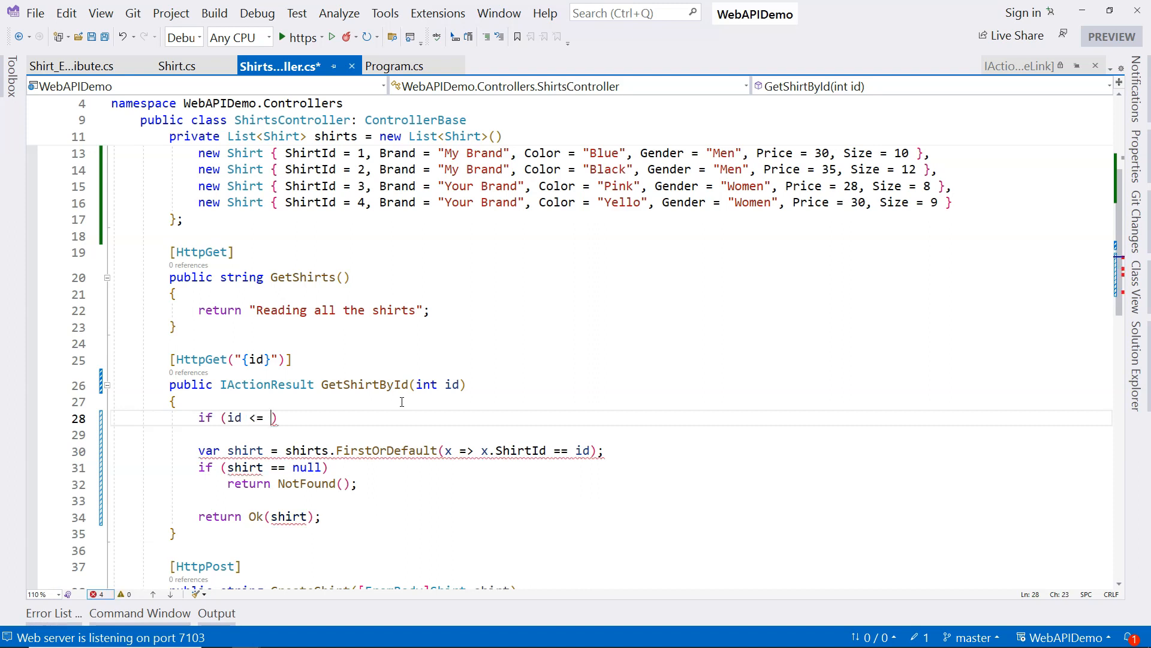
{"action": "type", "text": "0"}
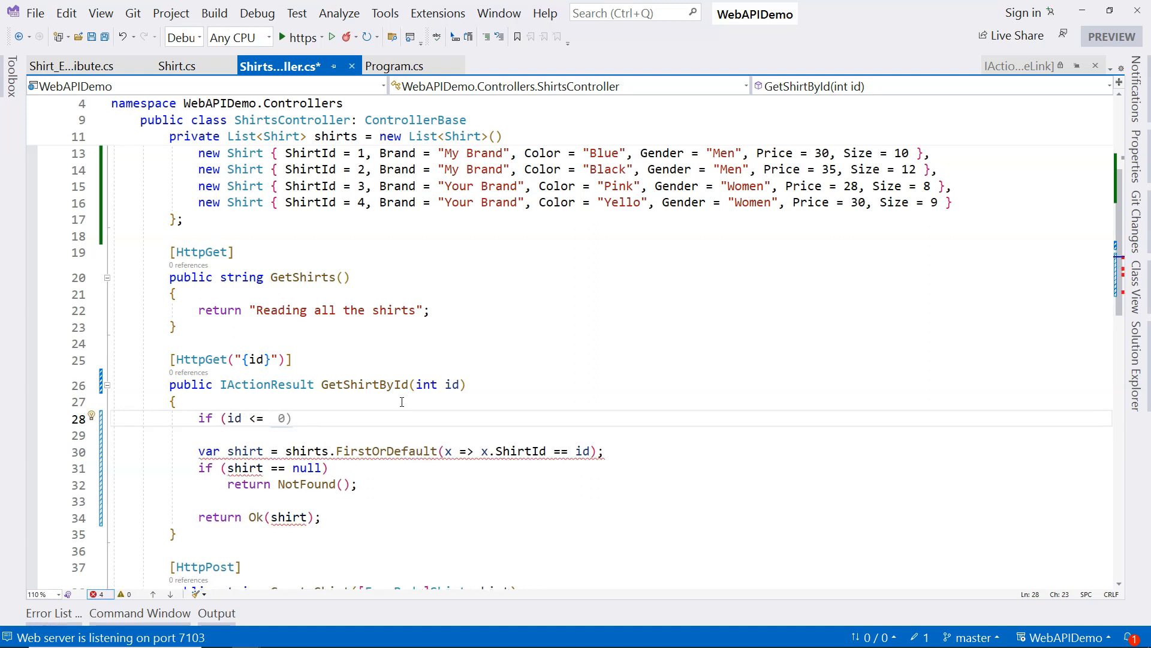
{"action": "type", "text": "return"}
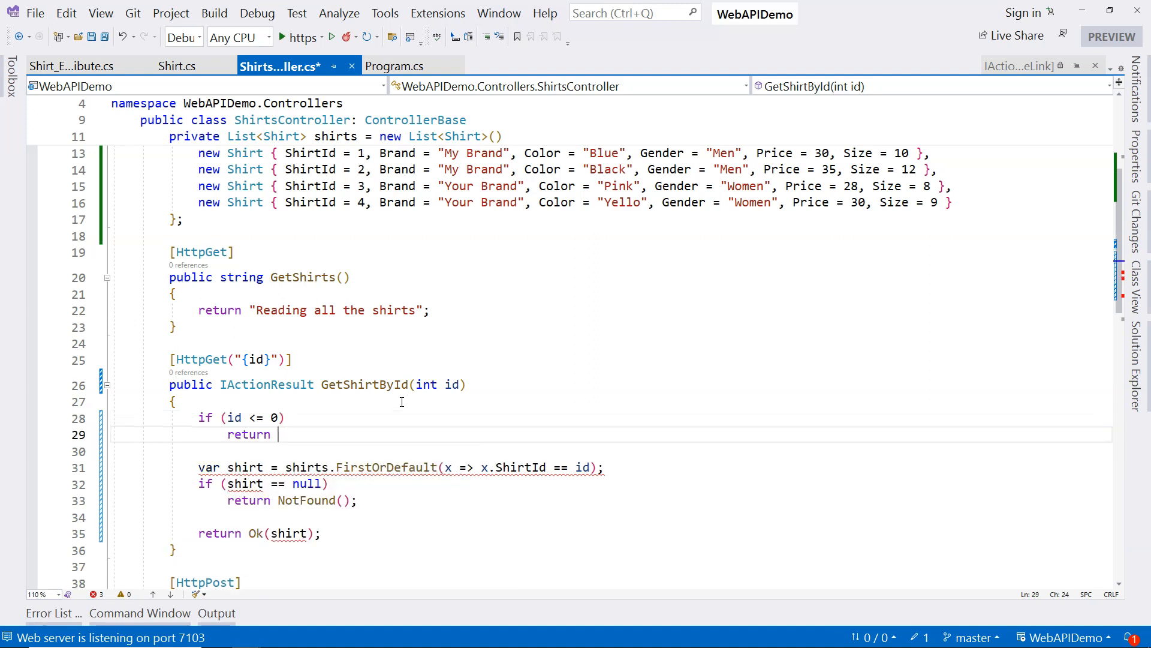
{"action": "type", "text": "BadRequest();"}
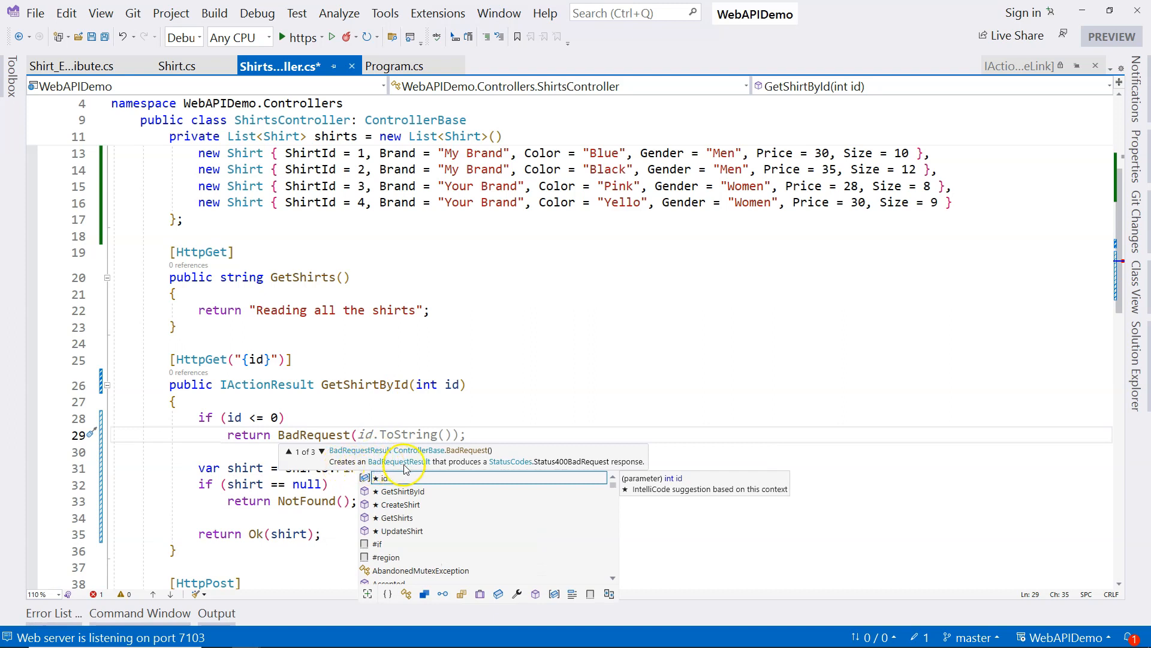
{"action": "mouse_move", "coordinate": [555, 463]}
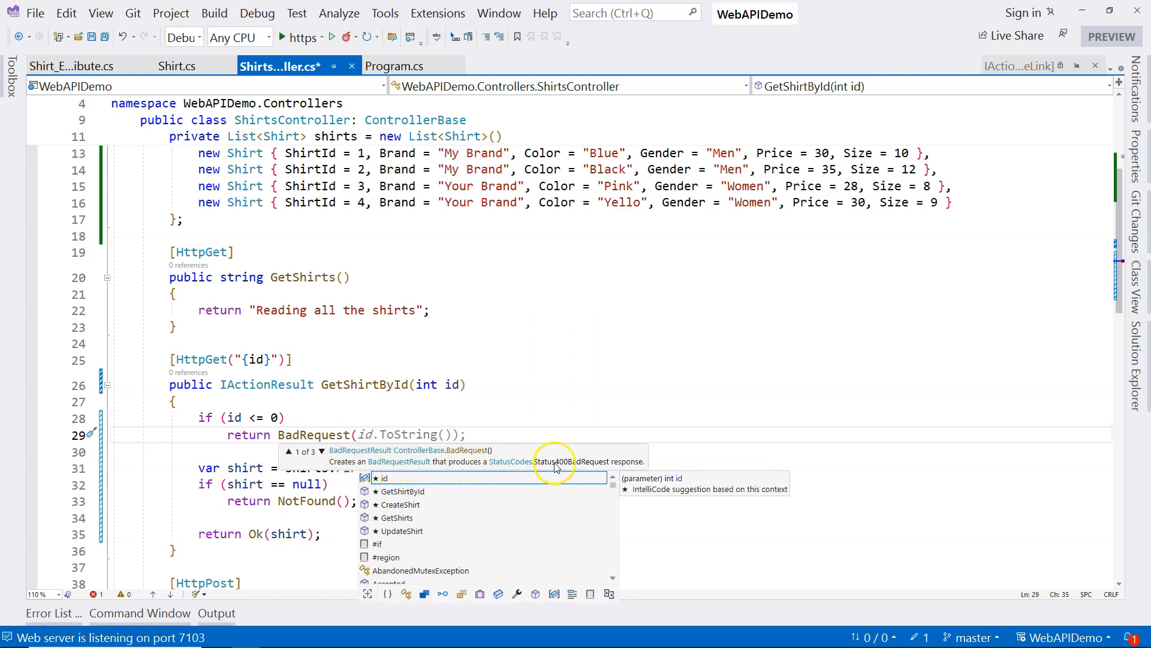
{"action": "mouse_move", "coordinate": [598, 468]}
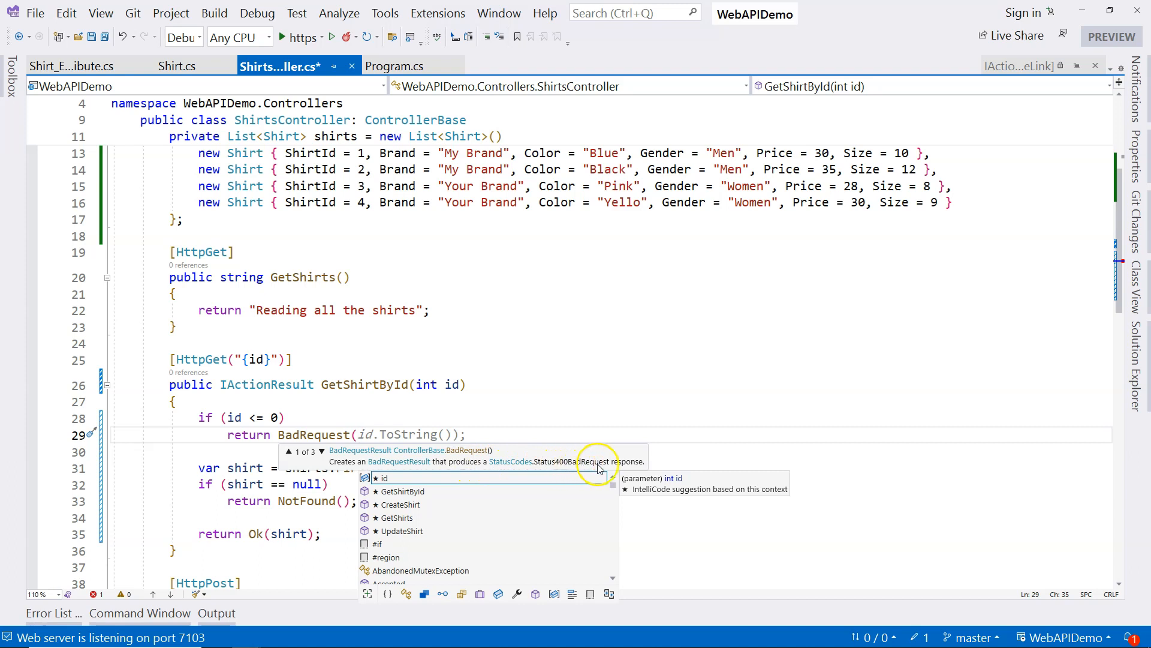
{"action": "left_click", "coordinate": [333, 37]}
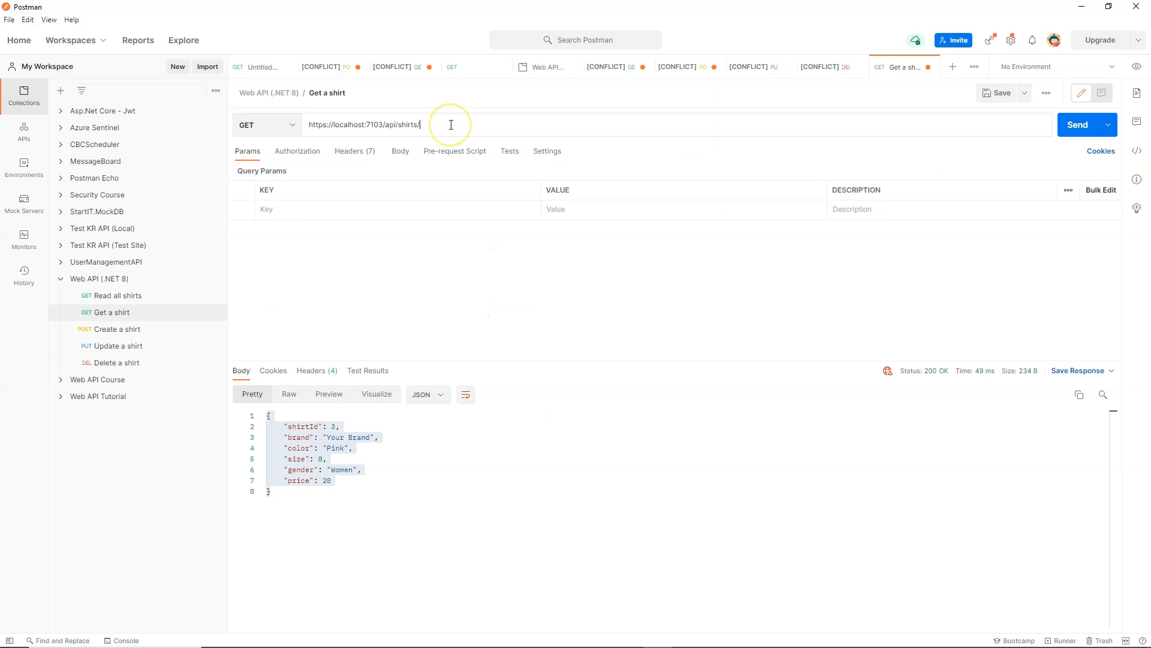
Send requests for ids -1, 4 and 5: 400 Bad Request for -1, 200 OK for 4.
{"action": "type", "text": "-1"}
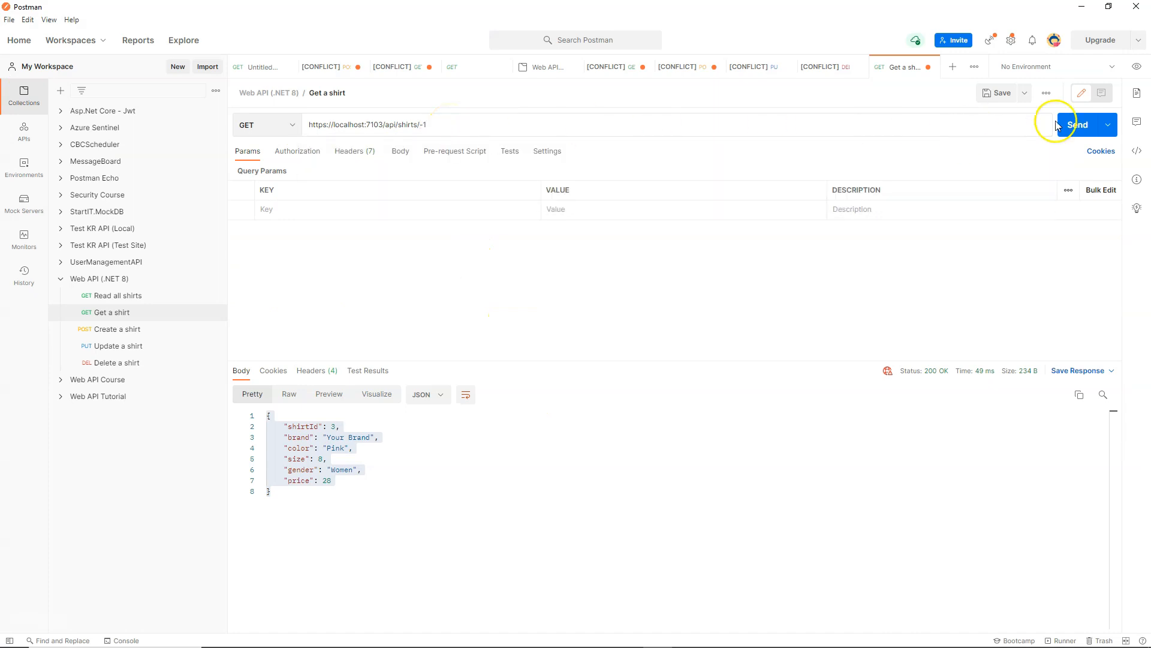
{"action": "left_click", "coordinate": [1078, 124]}
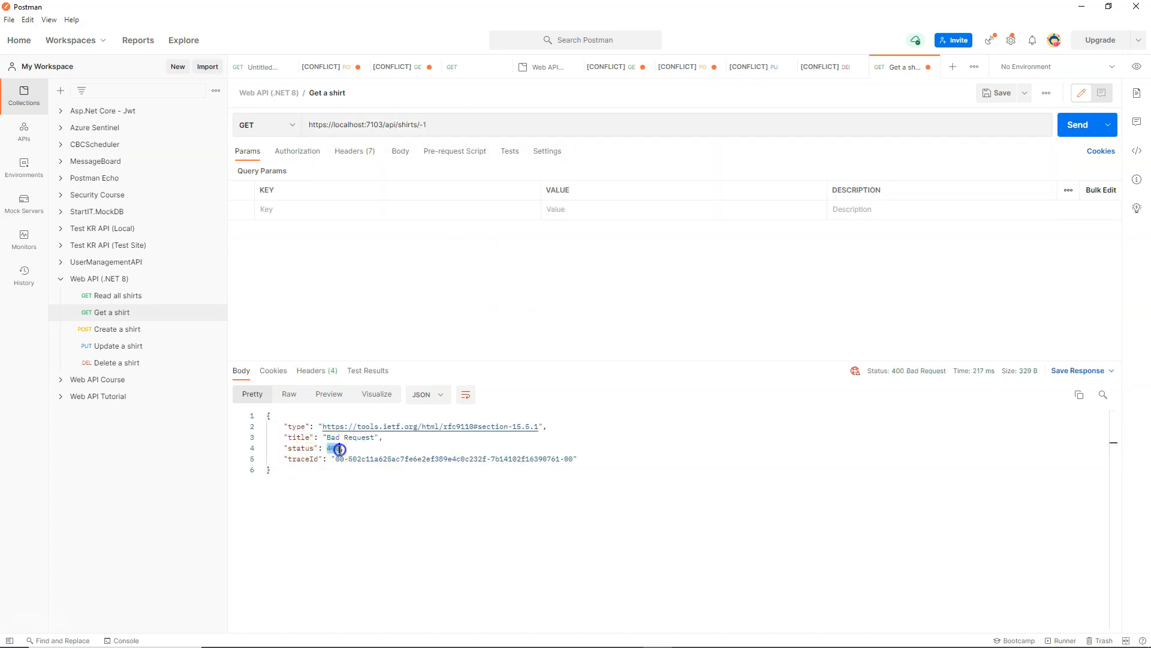
{"action": "mouse_move", "coordinate": [943, 375]}
{"action": "type", "text": "4"}
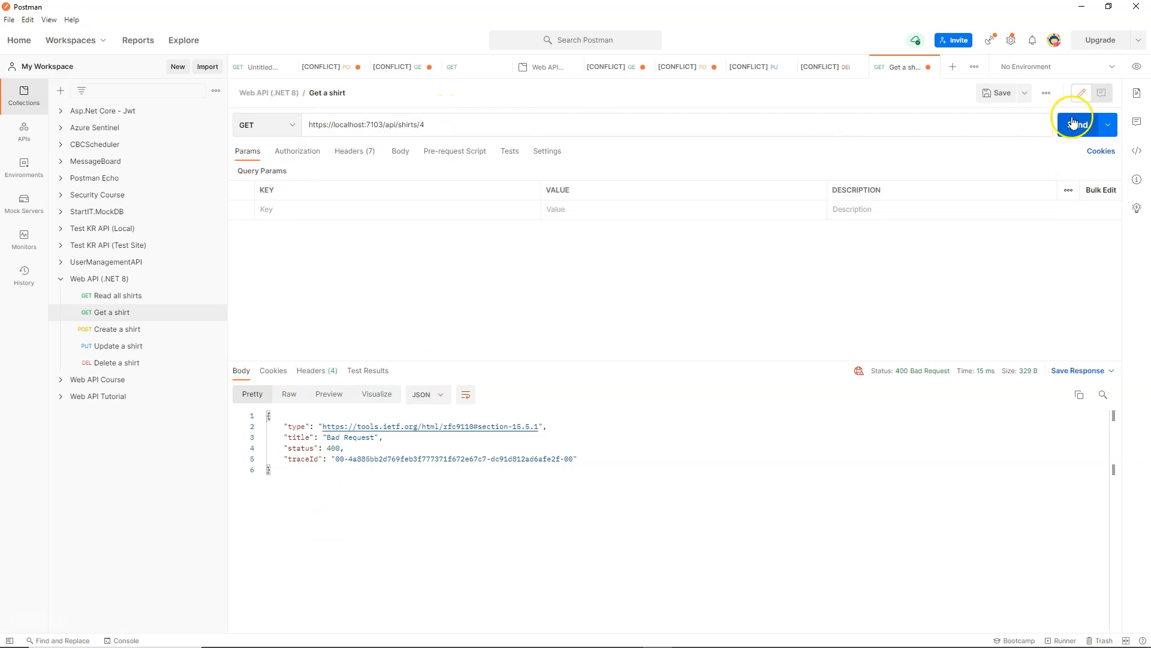
{"action": "left_click", "coordinate": [1077, 124]}
{"action": "type", "text": "5"}
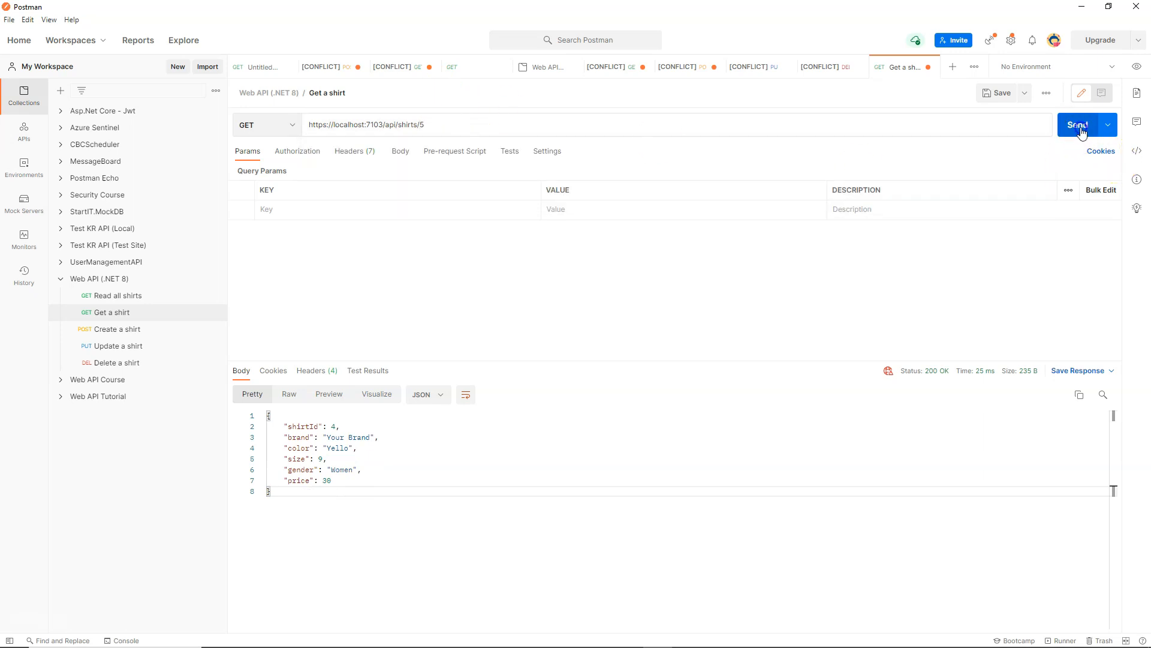
{"action": "left_click", "coordinate": [1078, 125]}
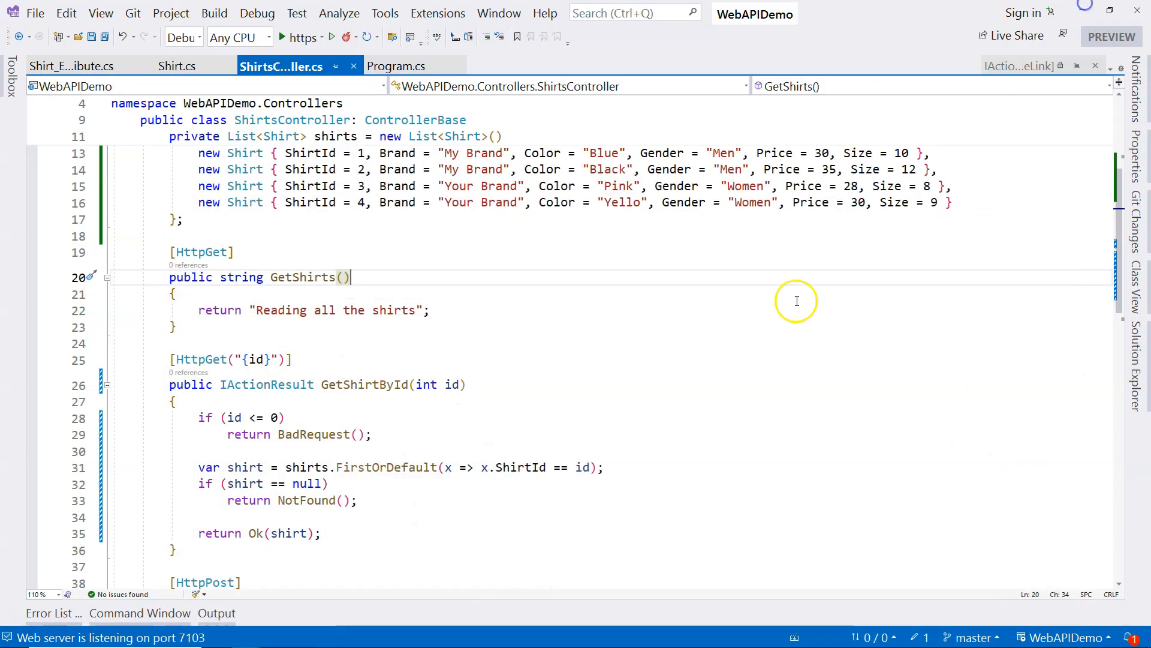
{"action": "mouse_move", "coordinate": [526, 416]}
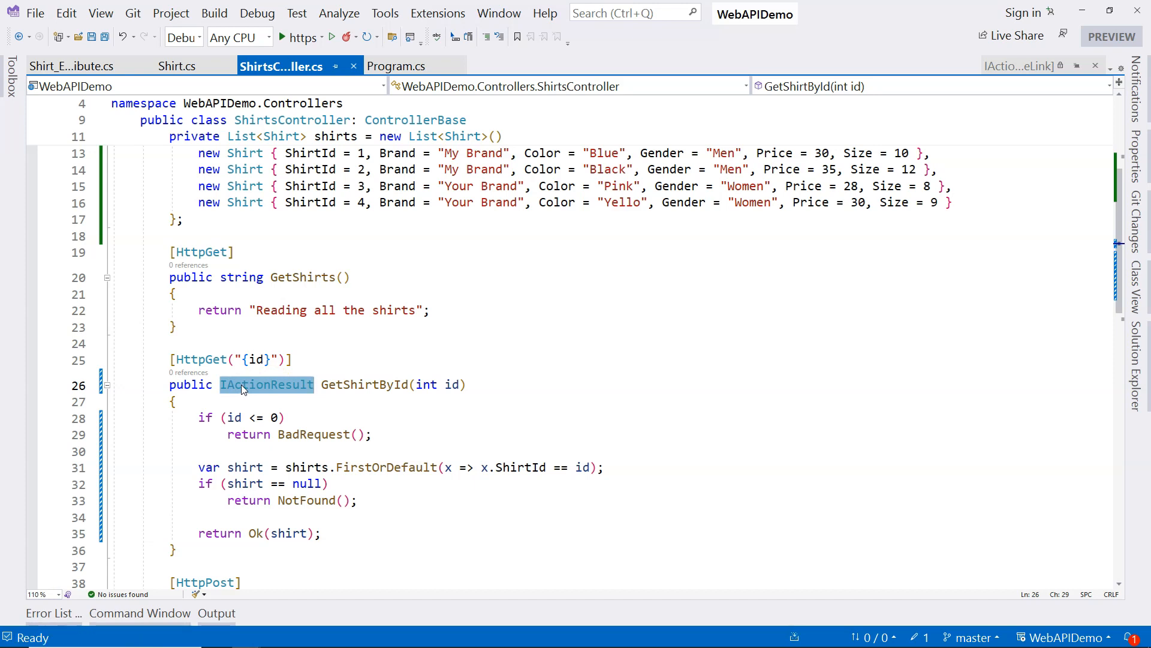
{"action": "mouse_move", "coordinate": [242, 277]}
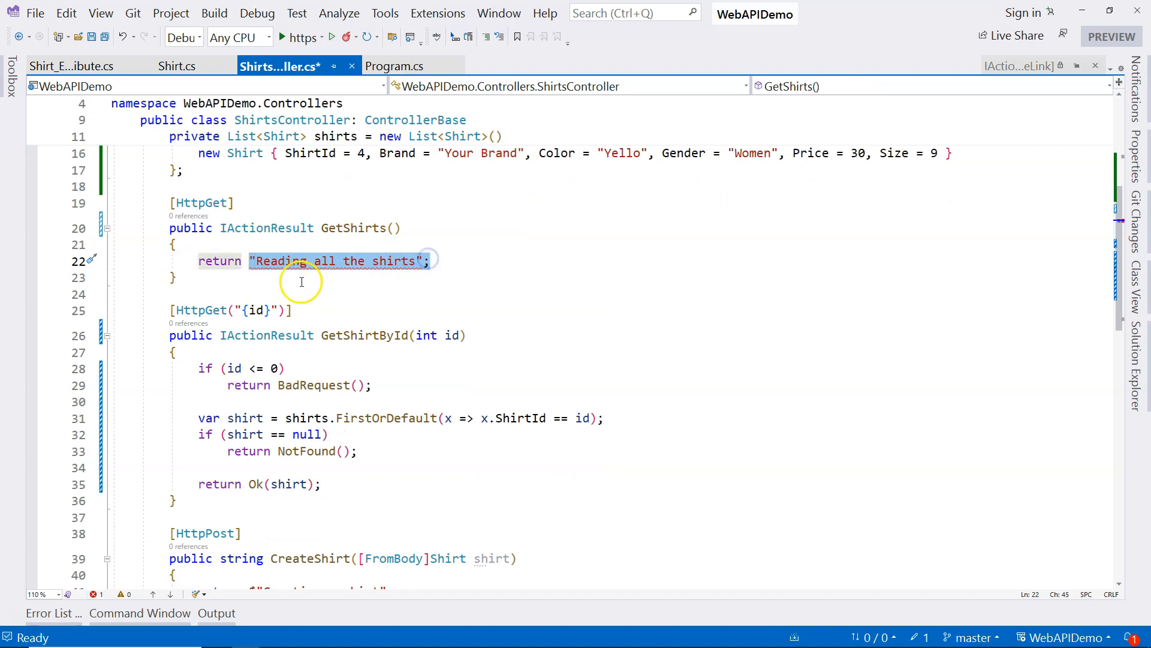
Change GetShirts to return IActionResult and wrap its message in Ok().
{"action": "type", "text": "OK"}
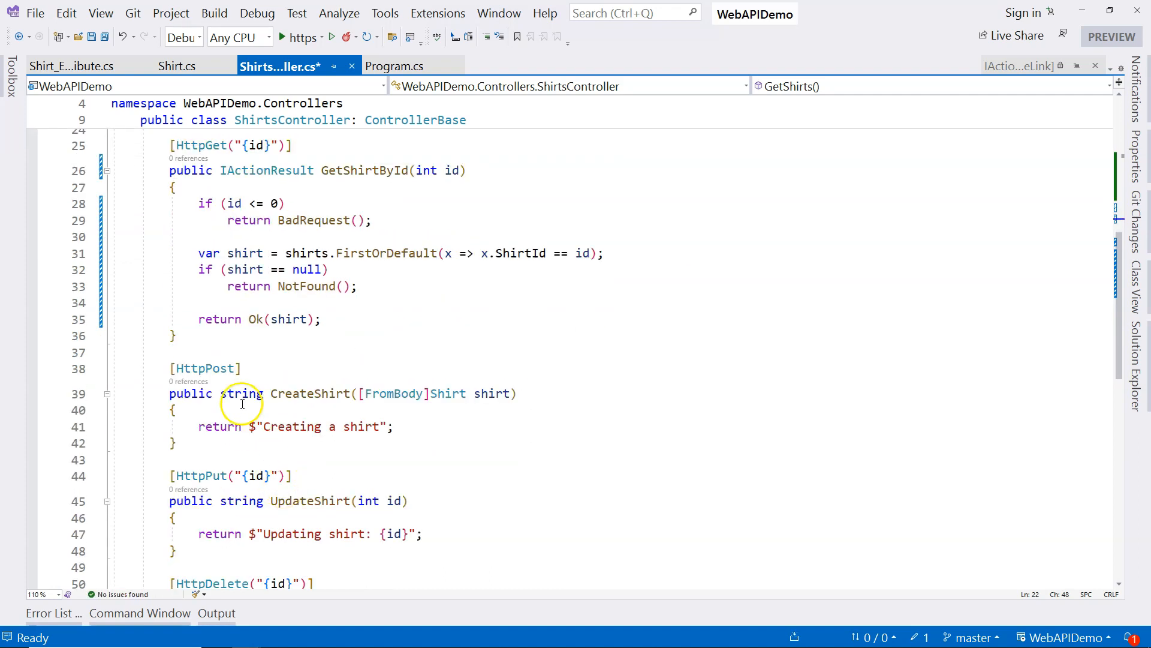
{"action": "type", "text": "IActionResult GetShirts("}
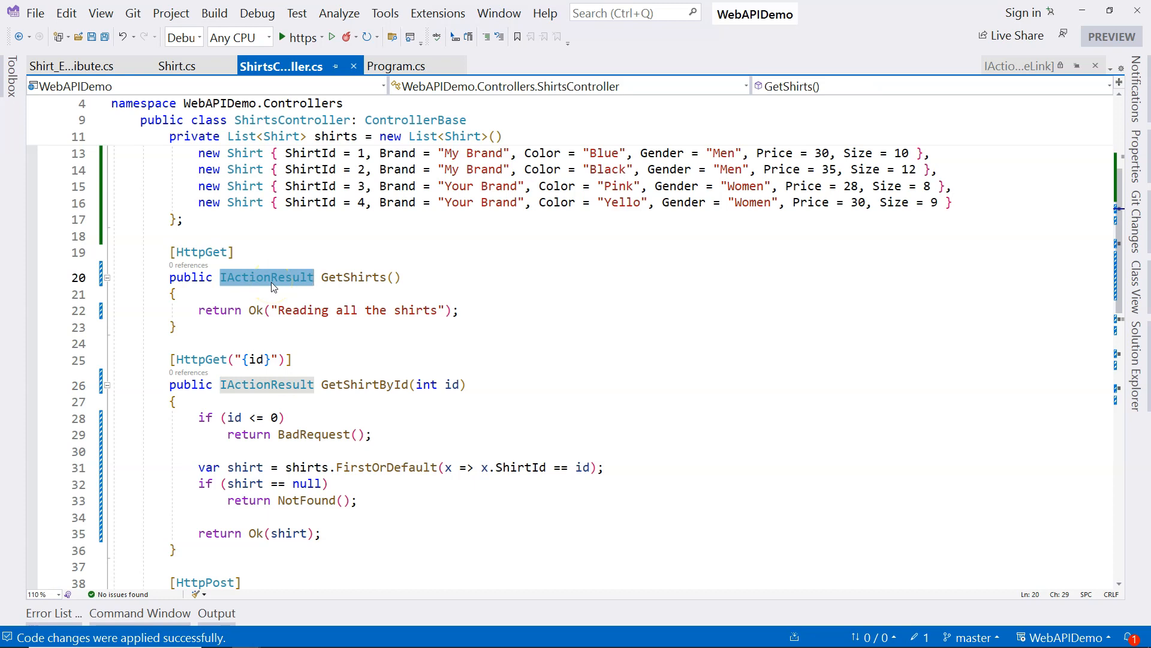
{"action": "mouse_move", "coordinate": [476, 384]}
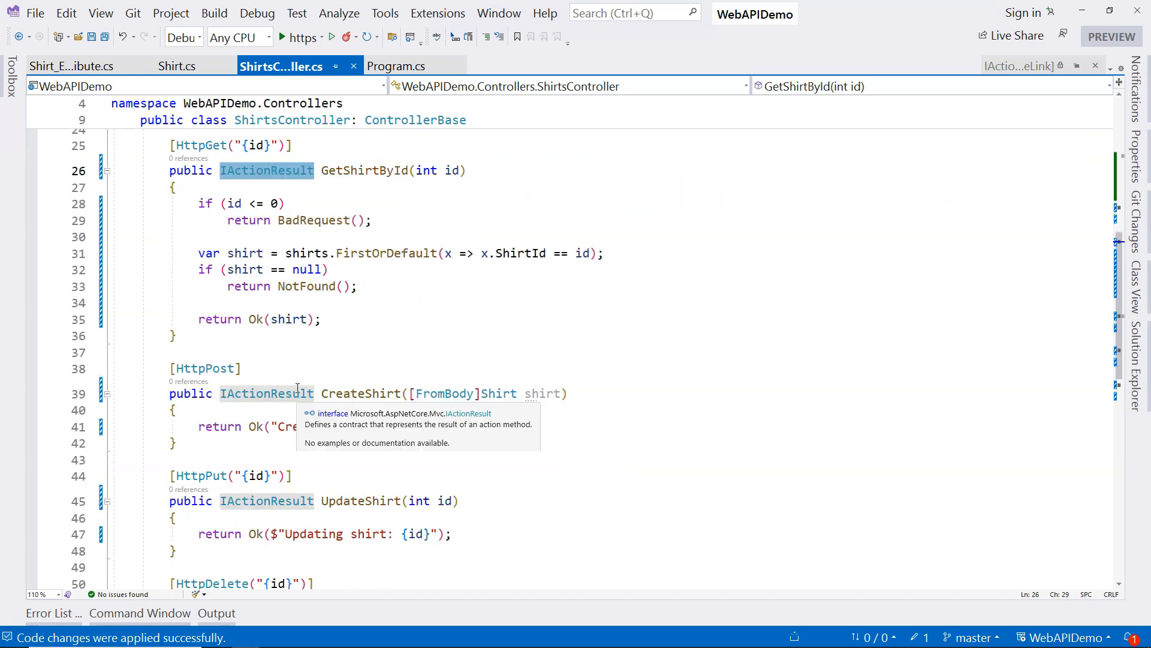
{"action": "mouse_move", "coordinate": [497, 394]}
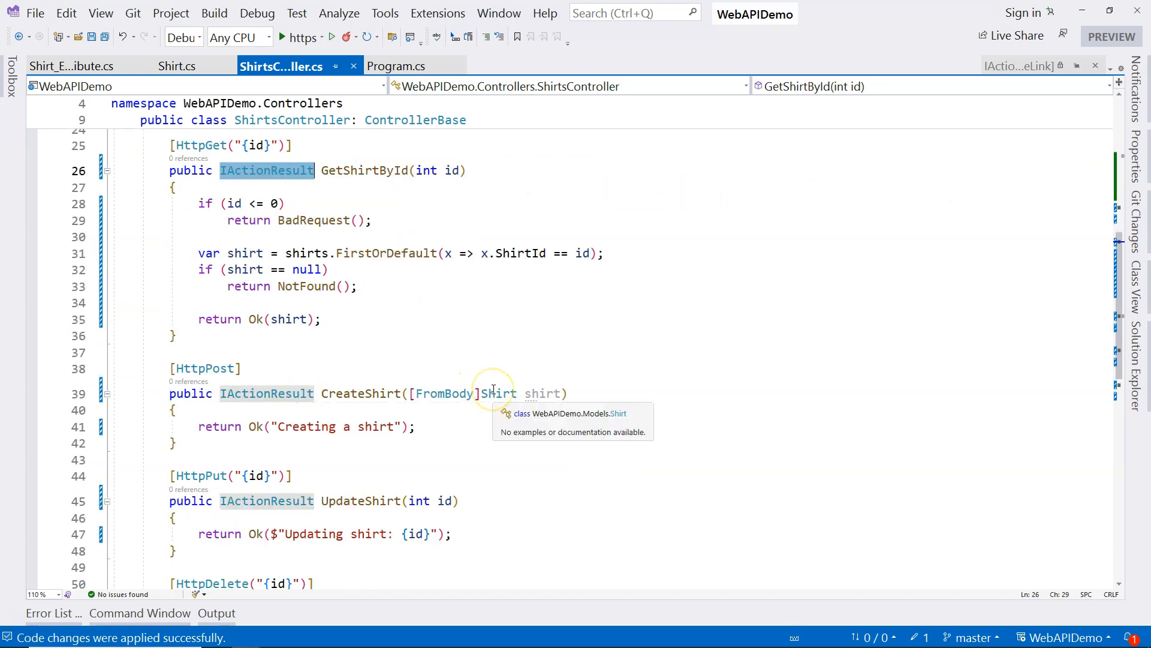